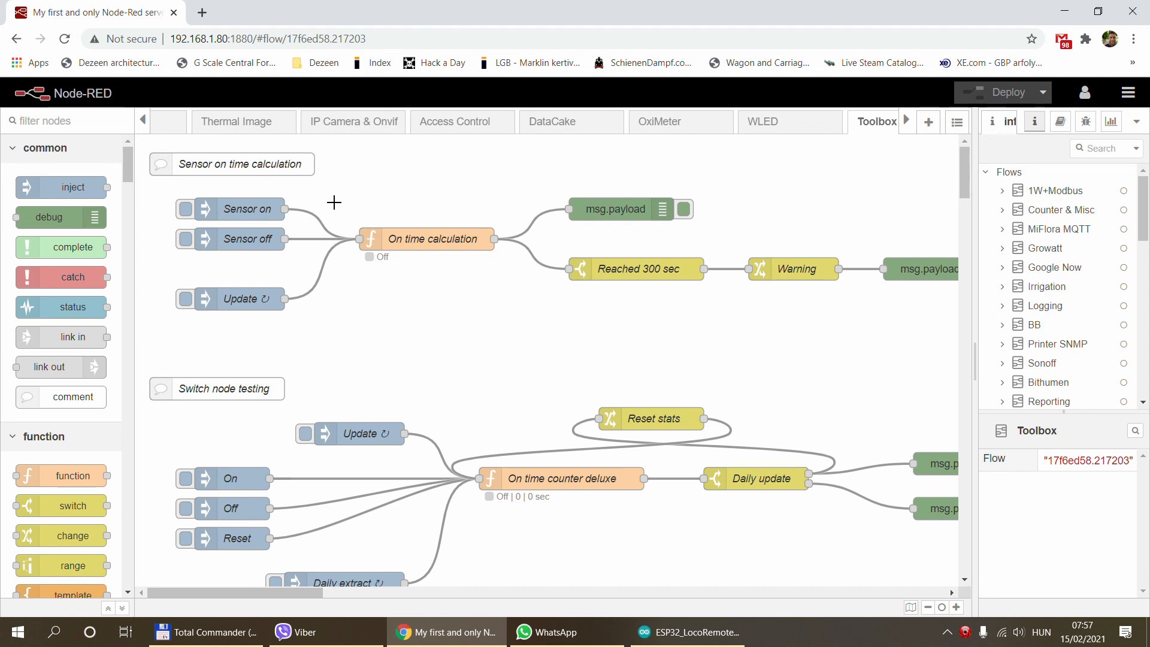
pyautogui.moveTo(507, 349)
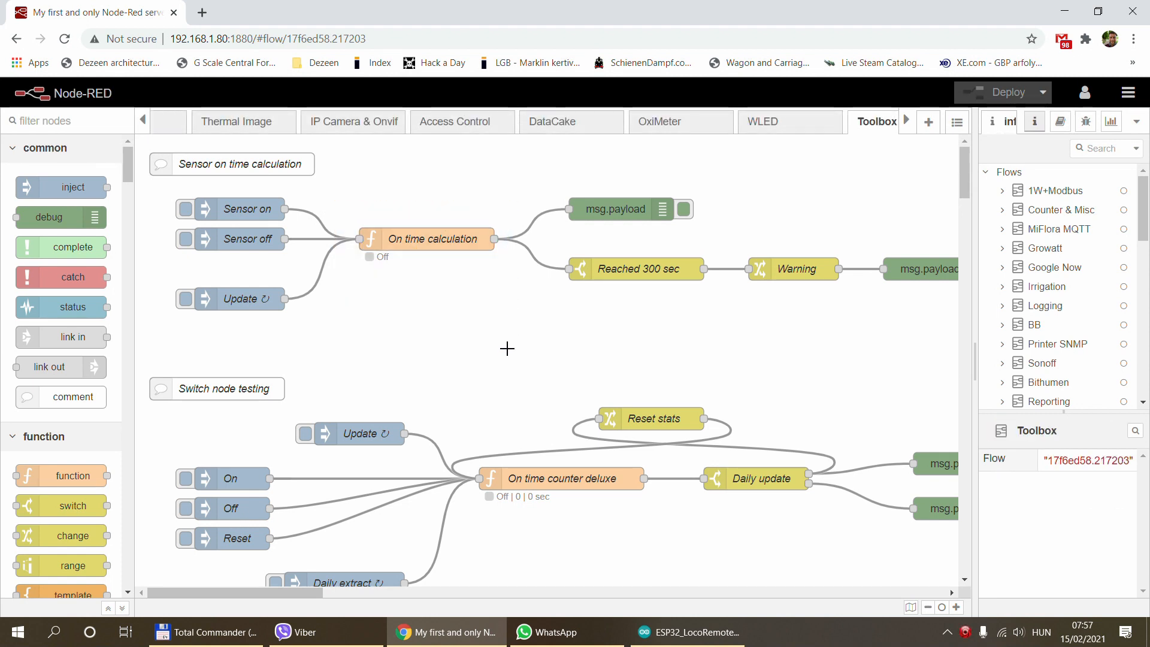
pyautogui.moveTo(501, 344)
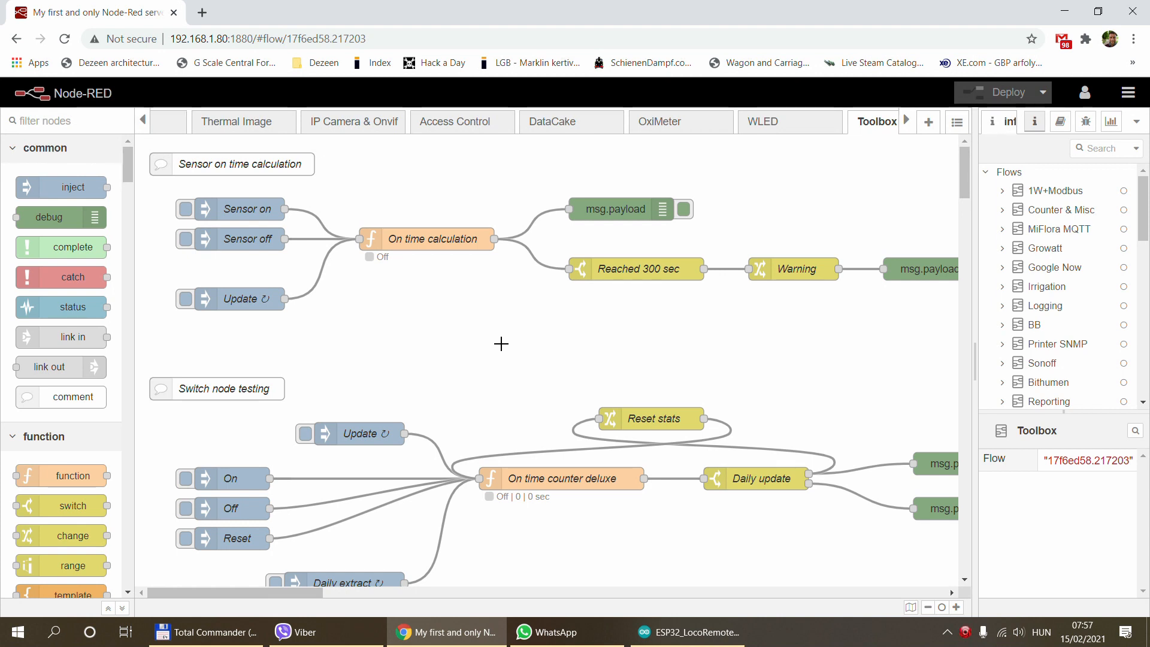
pyautogui.moveTo(355, 207)
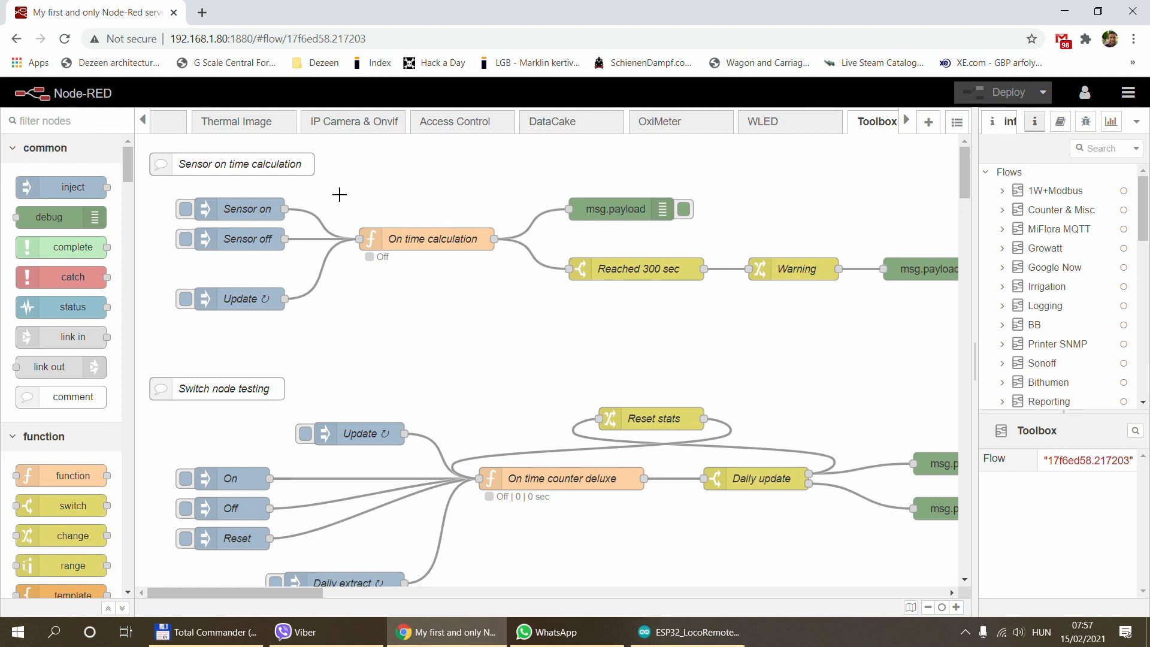
pyautogui.moveTo(447, 285)
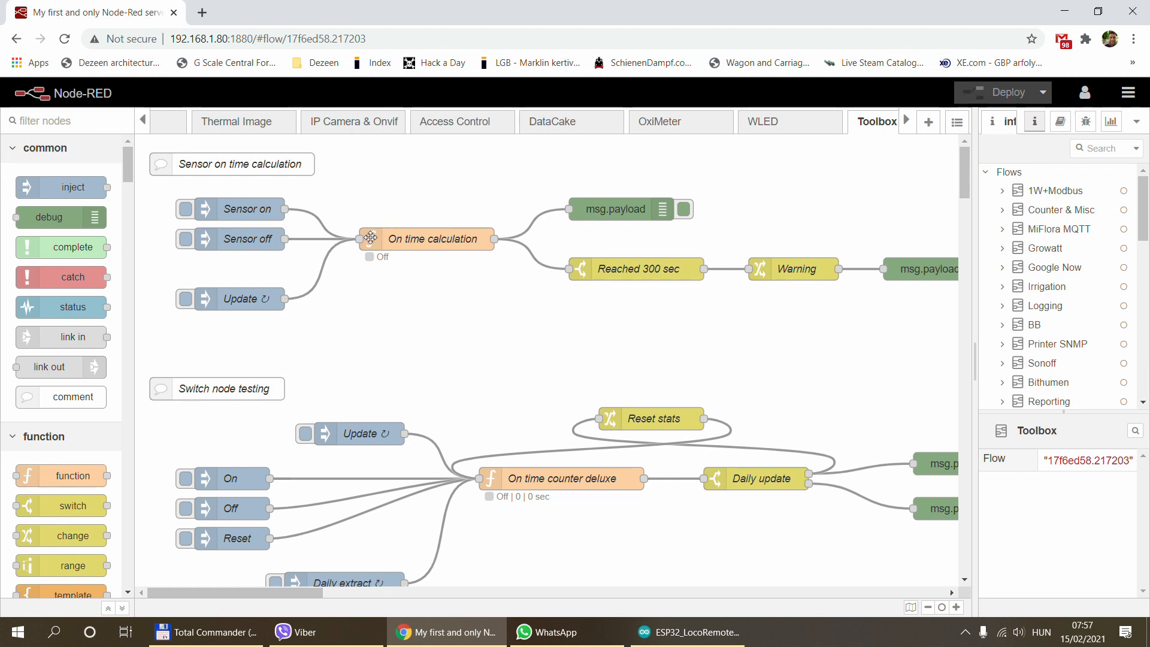
# - Trigger Sensor on so the On time calculation status counts up to 59 seconds
pyautogui.click(188, 209)
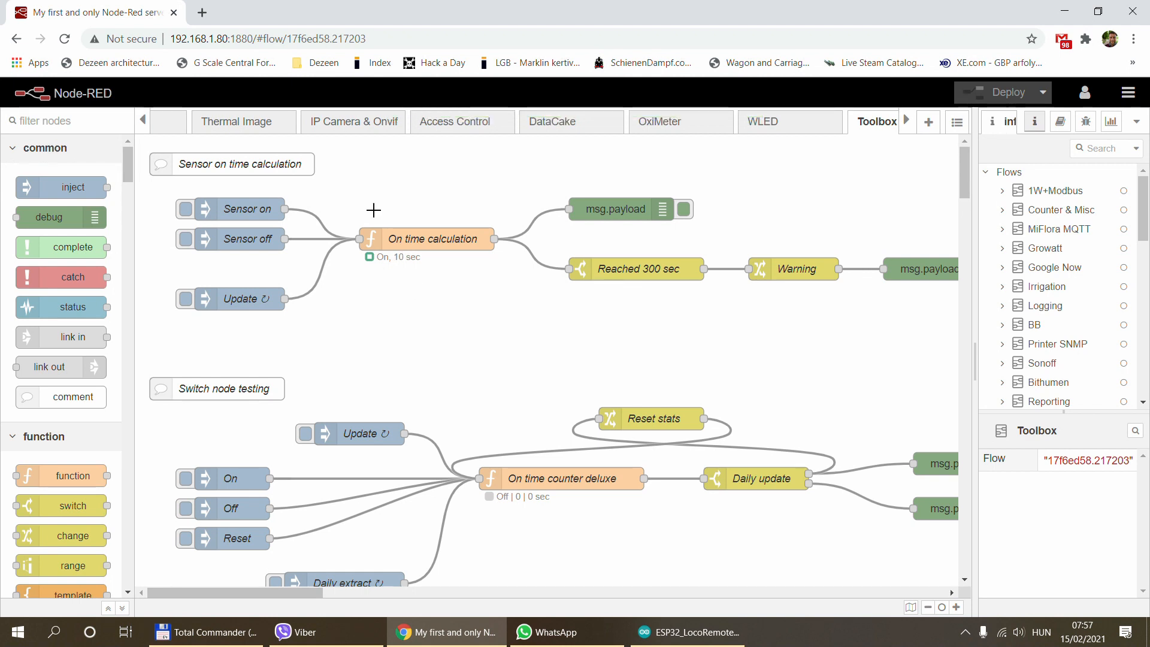
pyautogui.moveTo(481, 308)
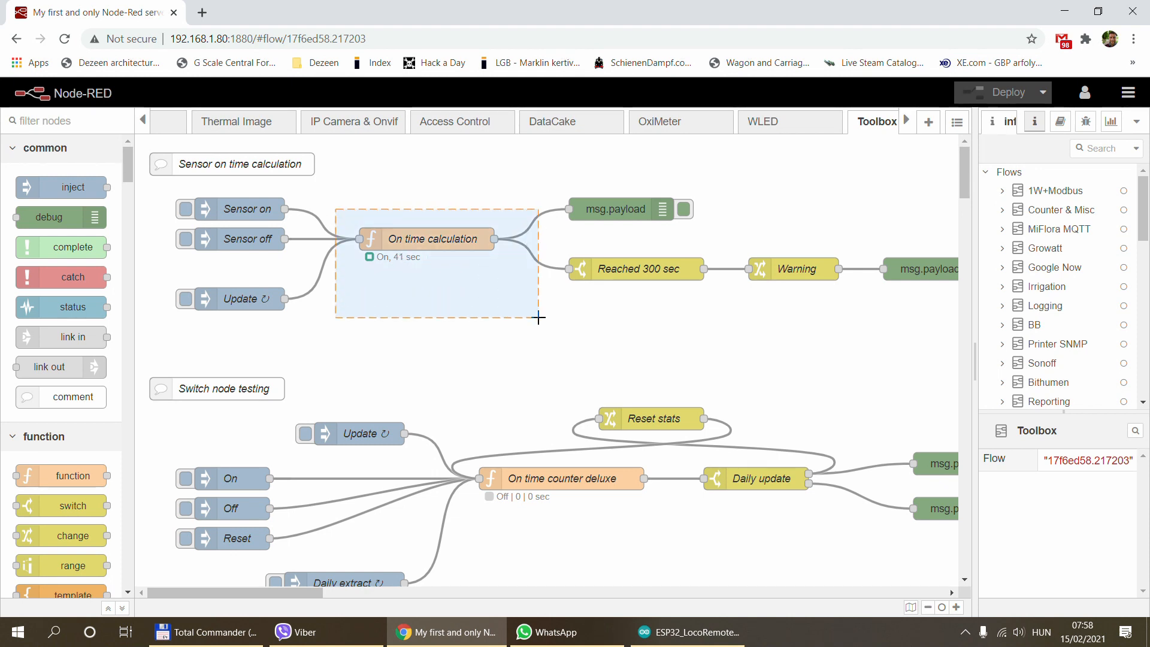
pyautogui.click(433, 238)
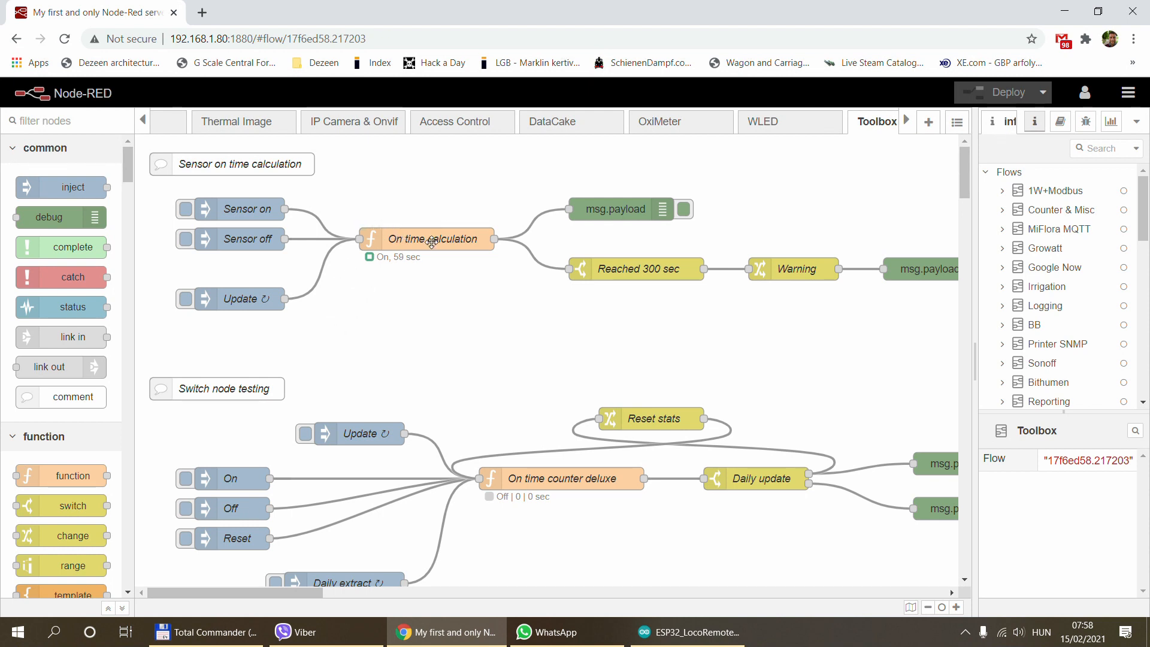
pyautogui.doubleClick(437, 238)
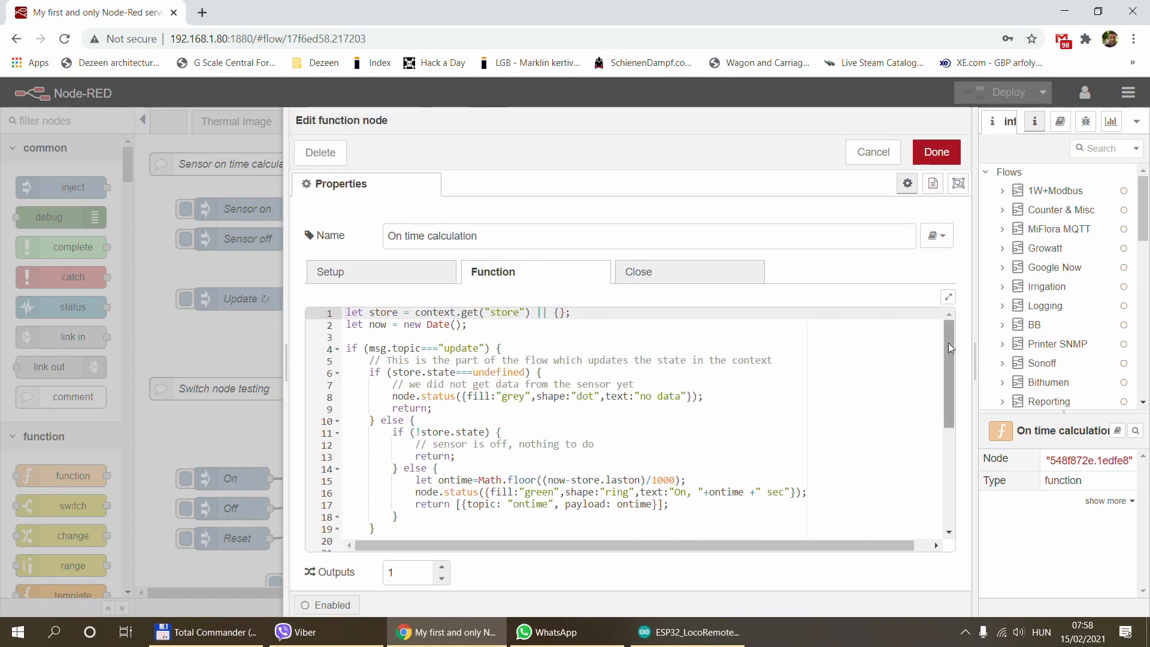
pyautogui.moveTo(873, 152)
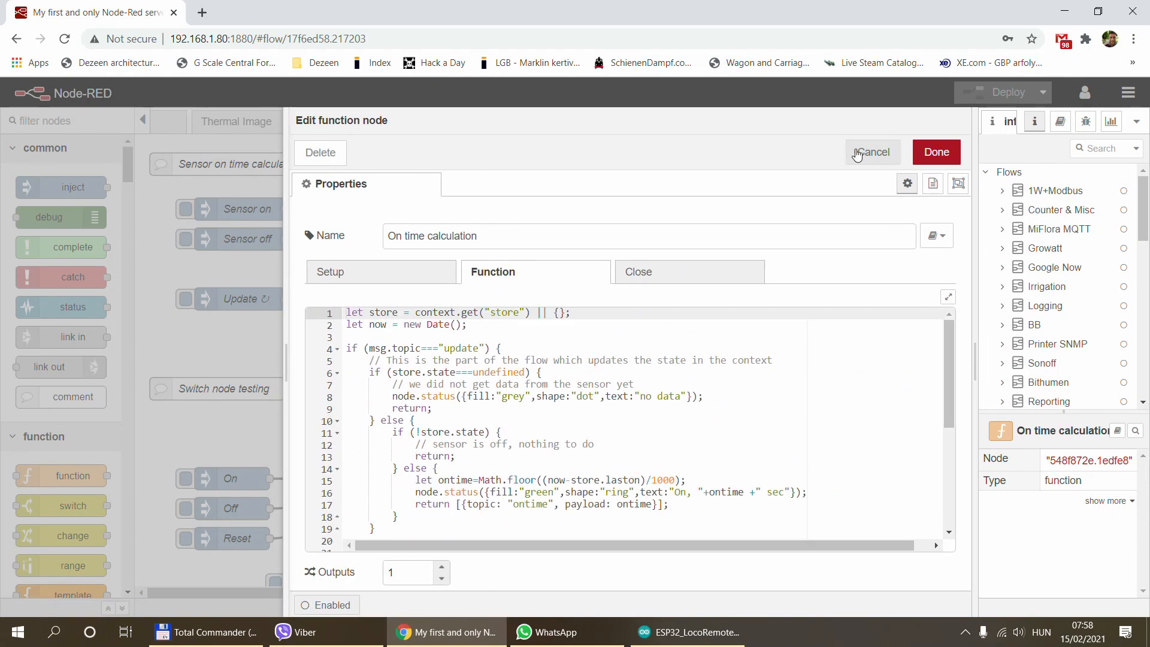
pyautogui.click(873, 152)
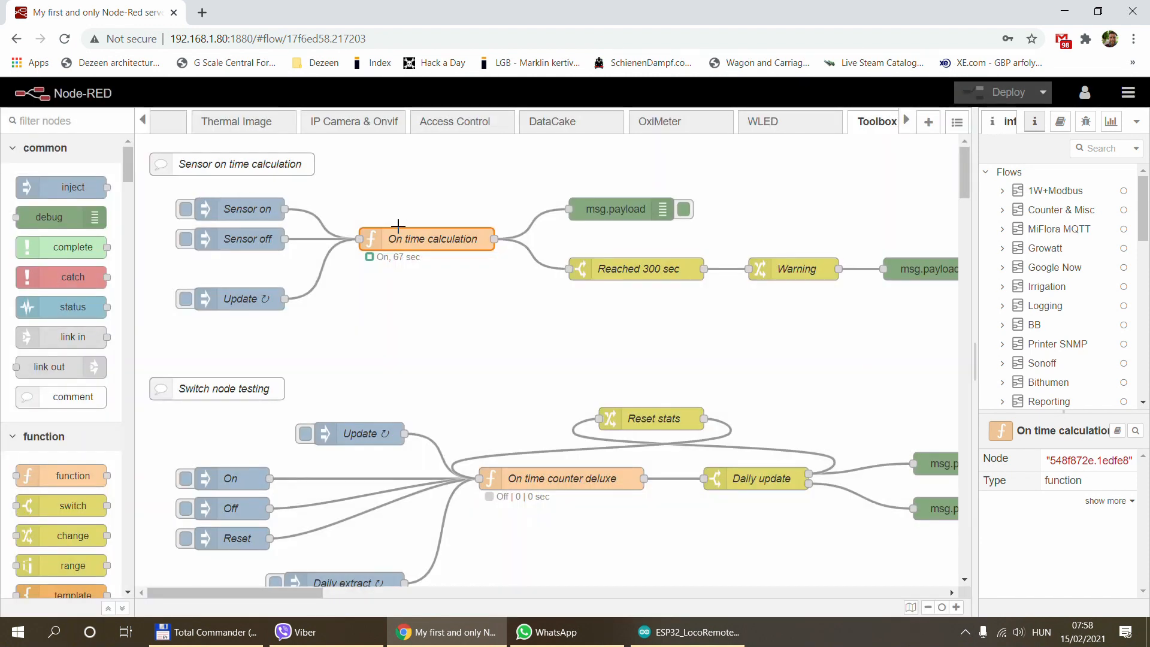
pyautogui.doubleClick(433, 238)
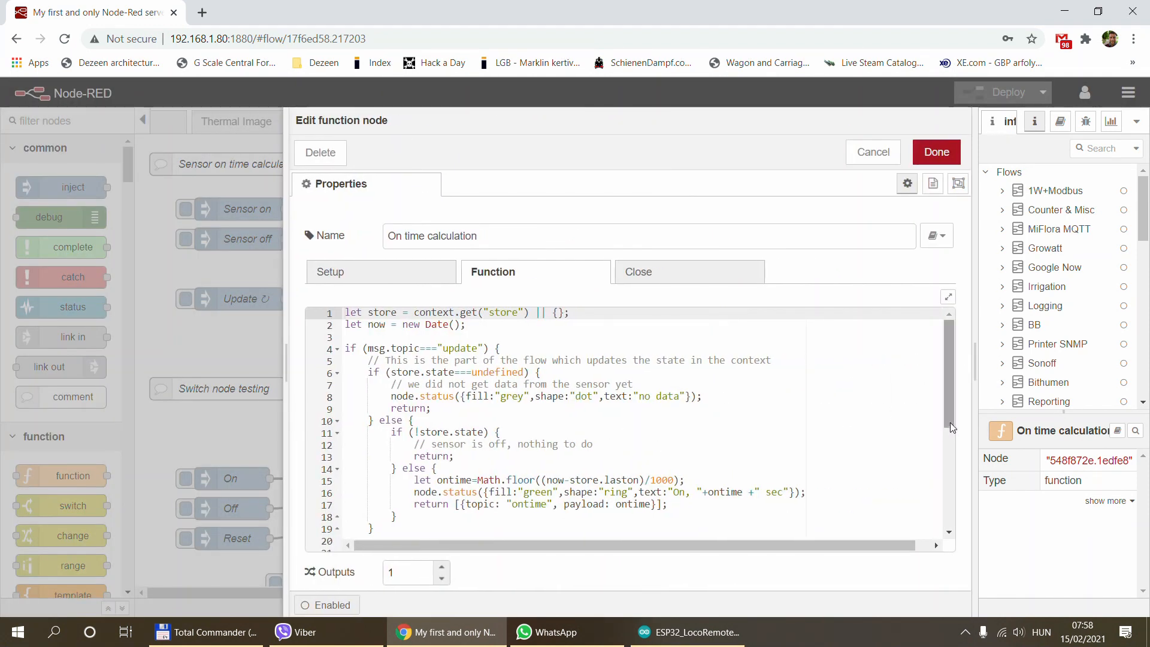
pyautogui.scroll(-3)
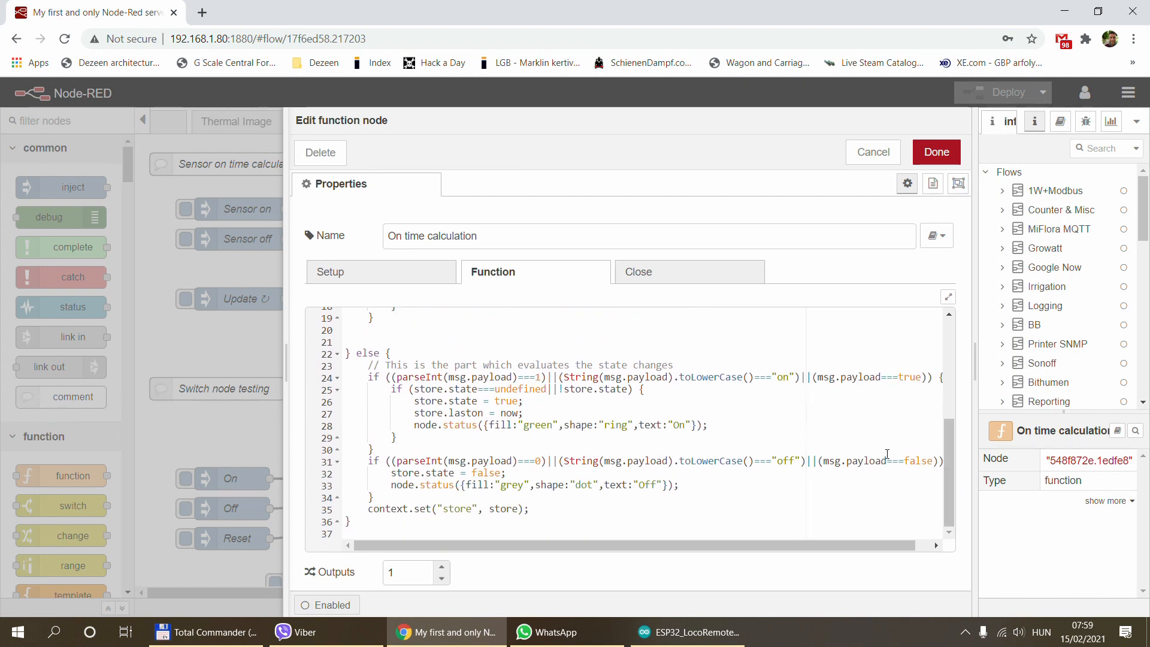
pyautogui.click(873, 152)
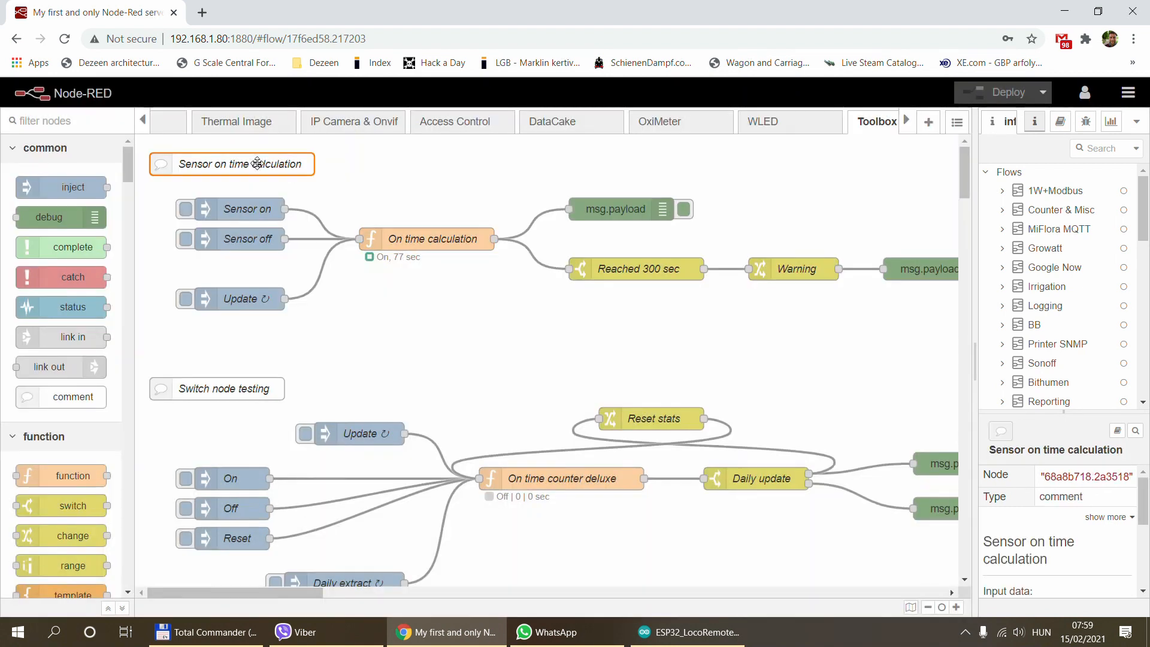
pyautogui.doubleClick(232, 164)
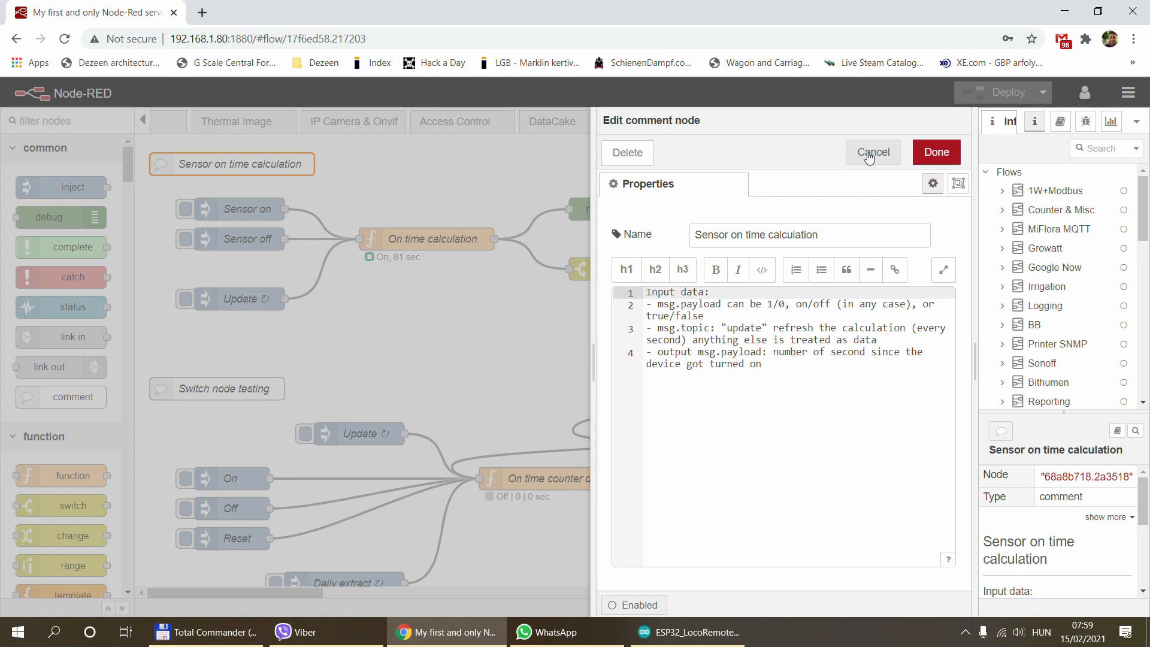
pyautogui.click(873, 153)
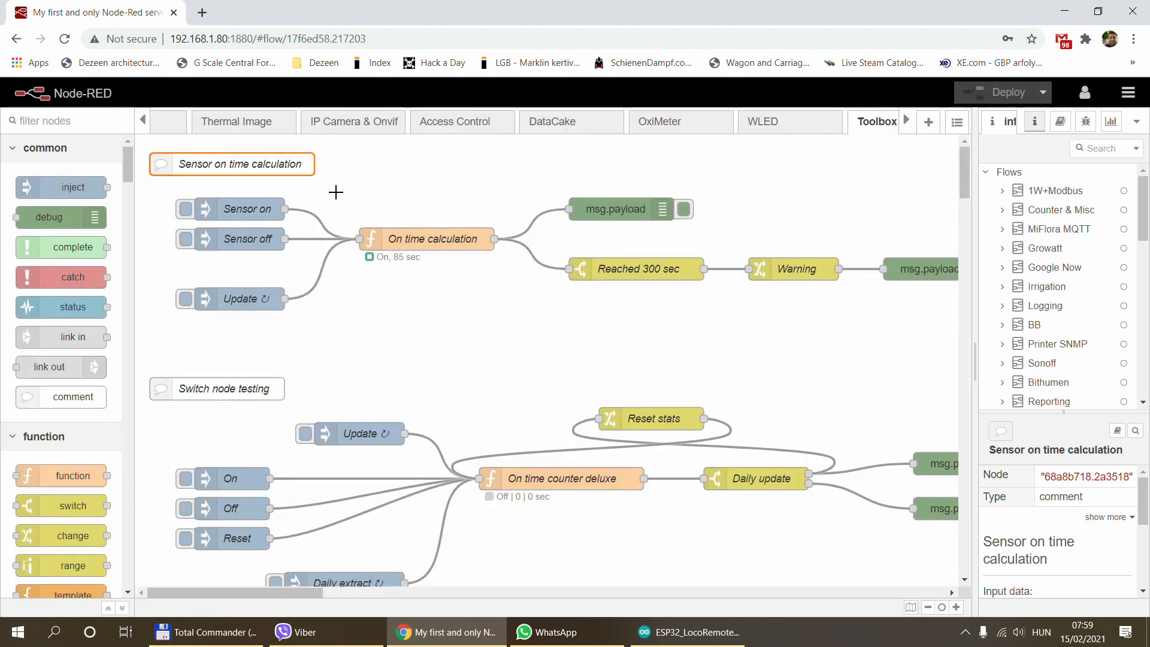
pyautogui.moveTo(446, 276)
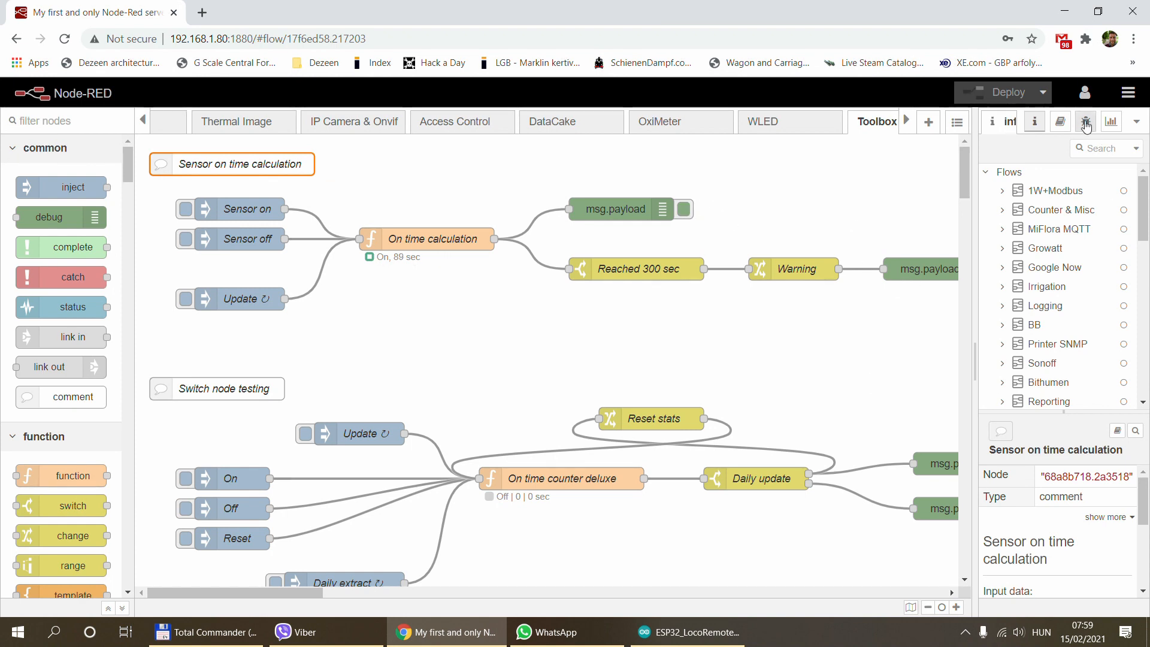
# - Show the debug sidebar listing ontime payloads climbing each second toward 103
pyautogui.click(1084, 121)
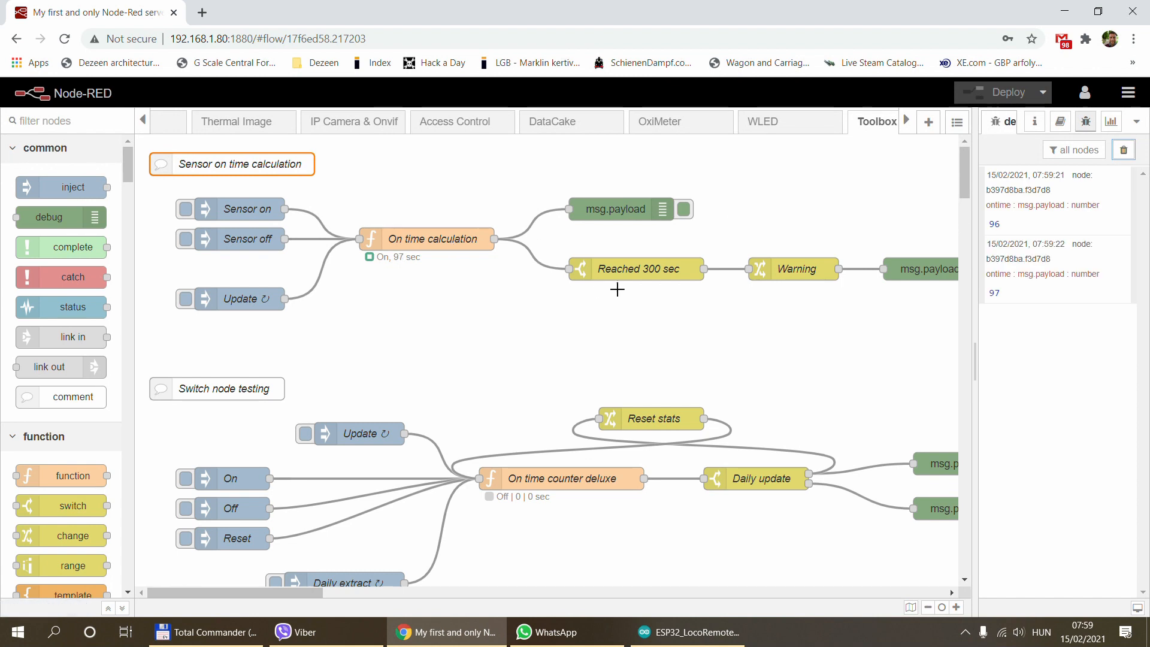
pyautogui.doubleClick(635, 268)
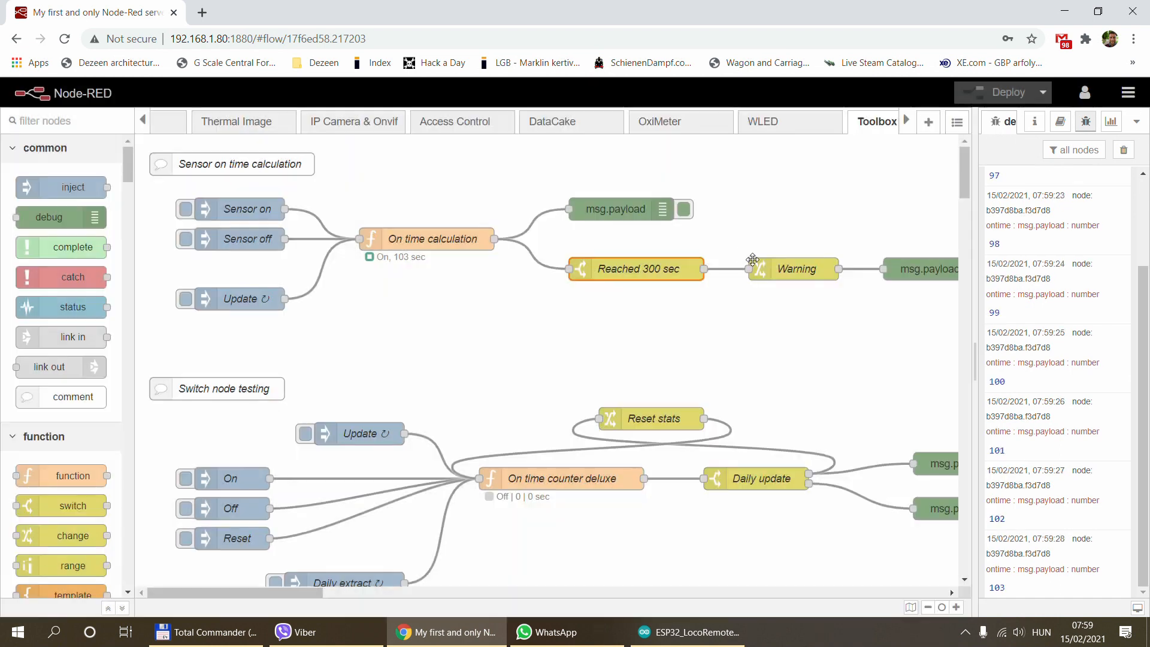
pyautogui.doubleClick(793, 268)
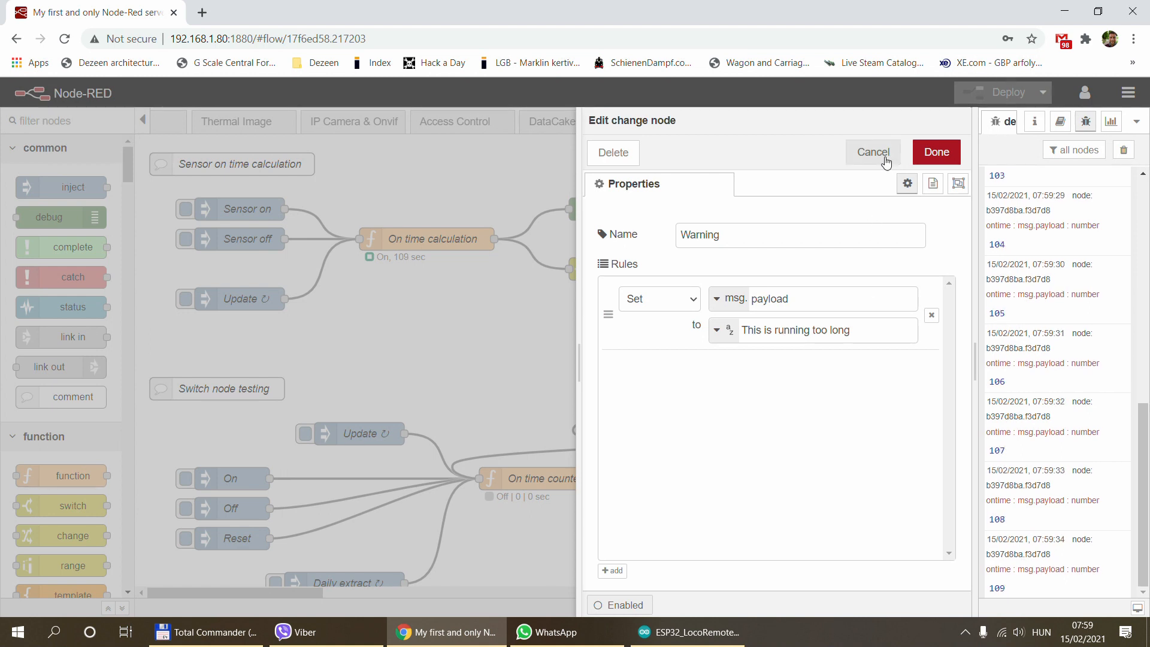
pyautogui.click(872, 152)
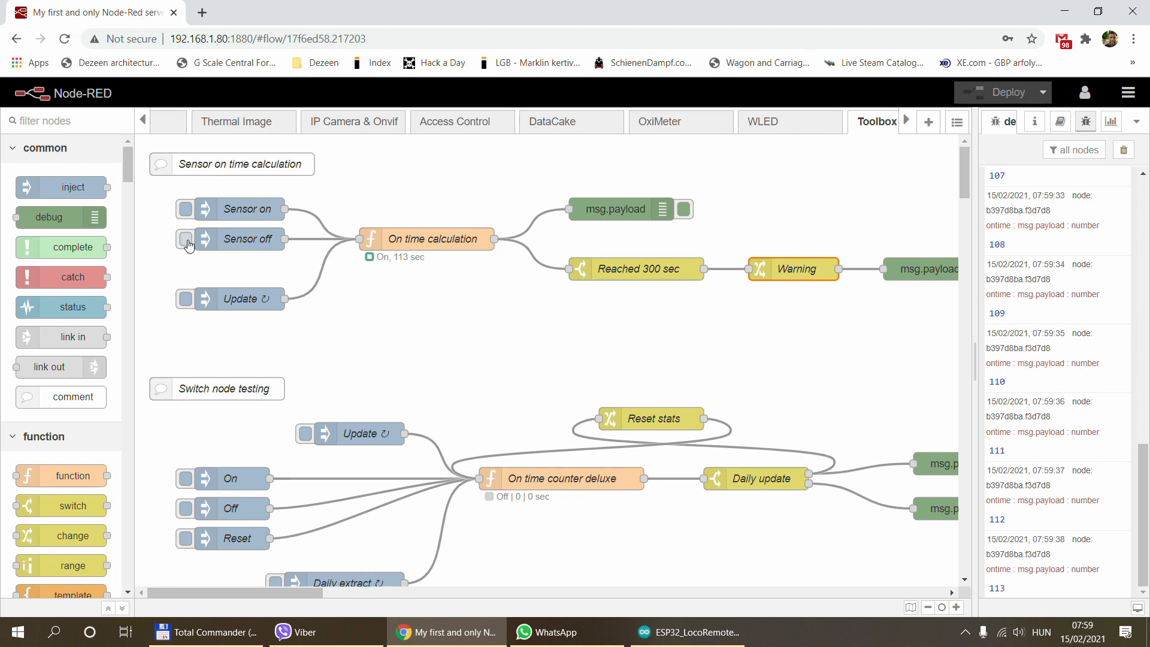
# - Toggle the sensor off, on, and off again so the calculation reports in the debug output
pyautogui.click(185, 239)
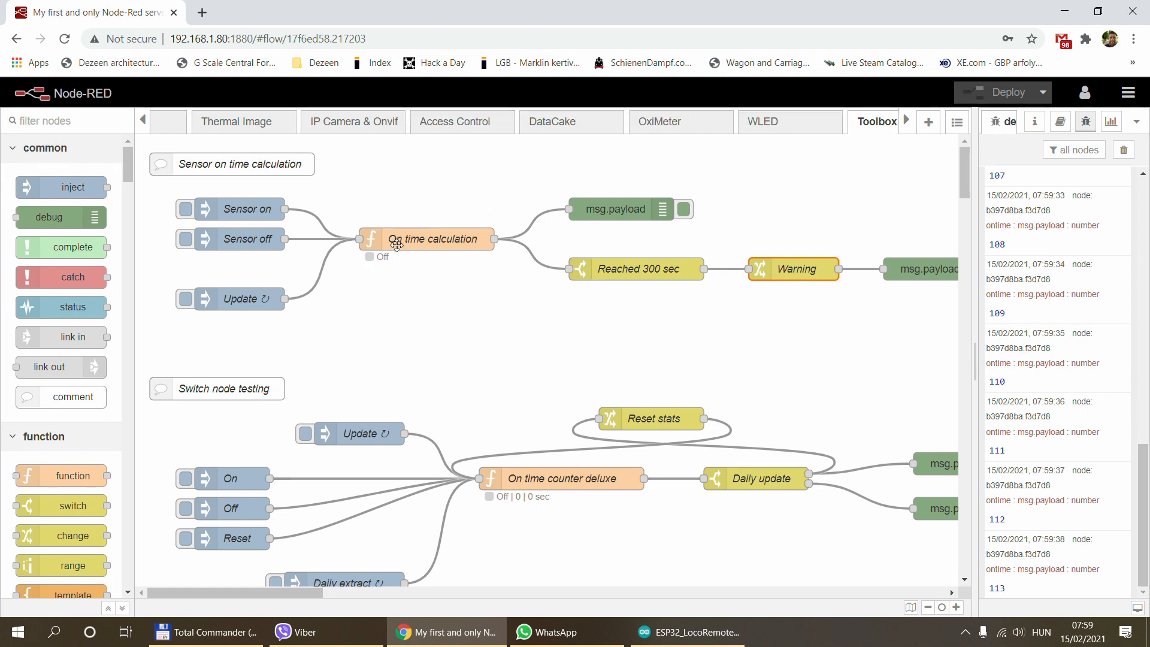
pyautogui.moveTo(1044, 283)
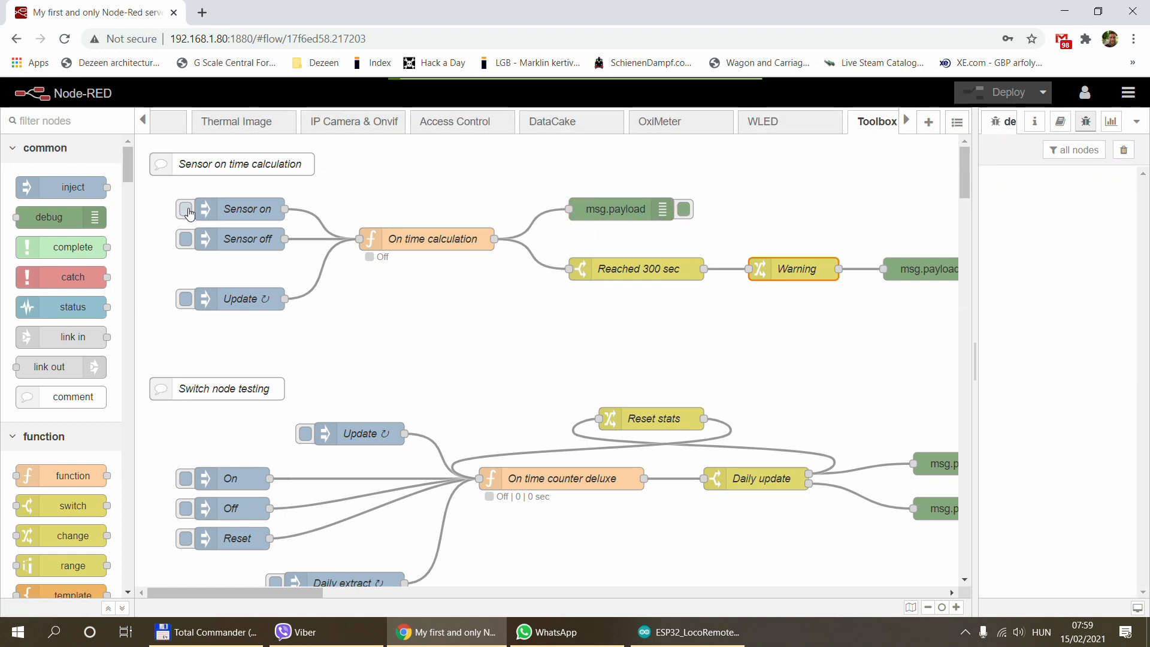
pyautogui.click(184, 208)
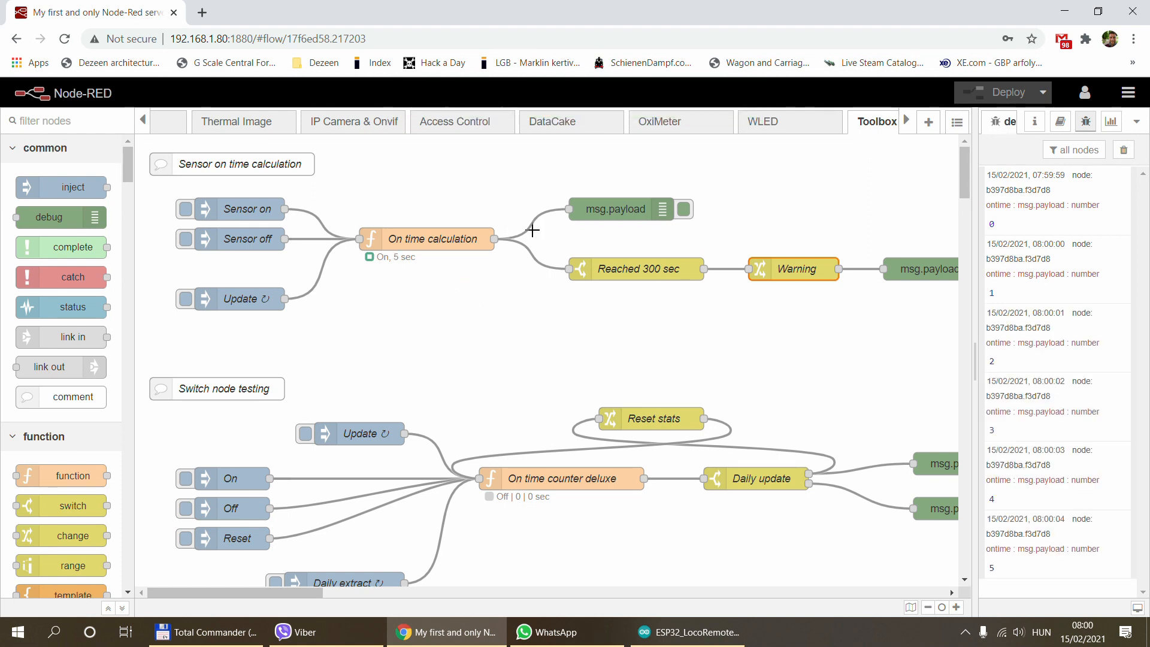
pyautogui.click(187, 238)
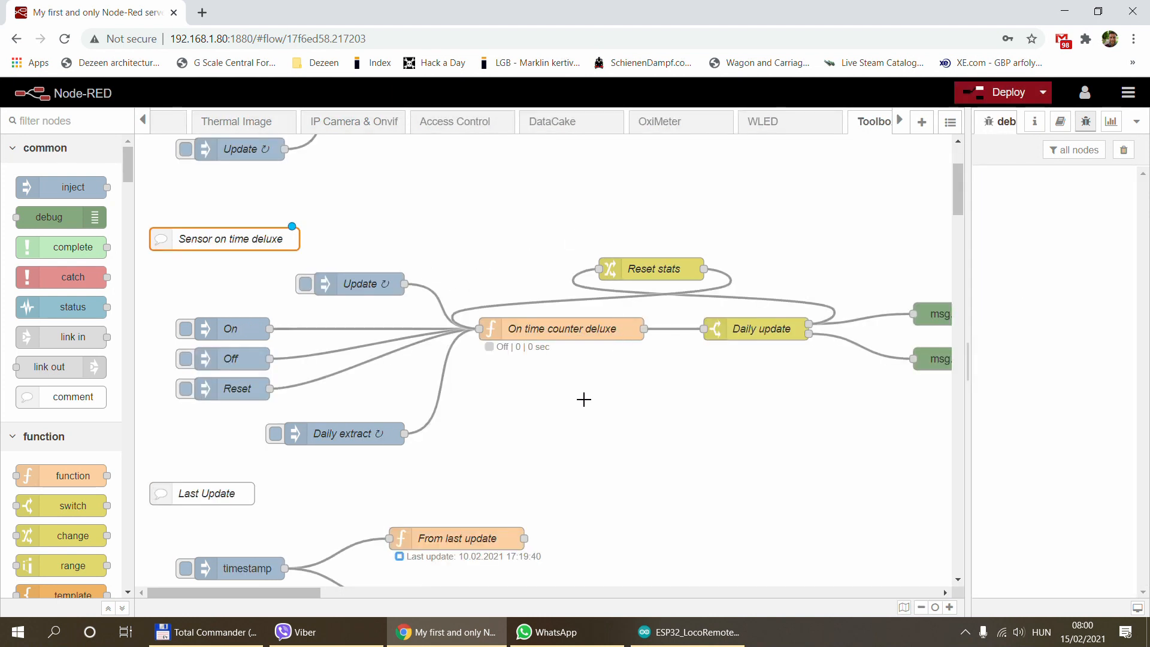
pyautogui.moveTo(170, 329)
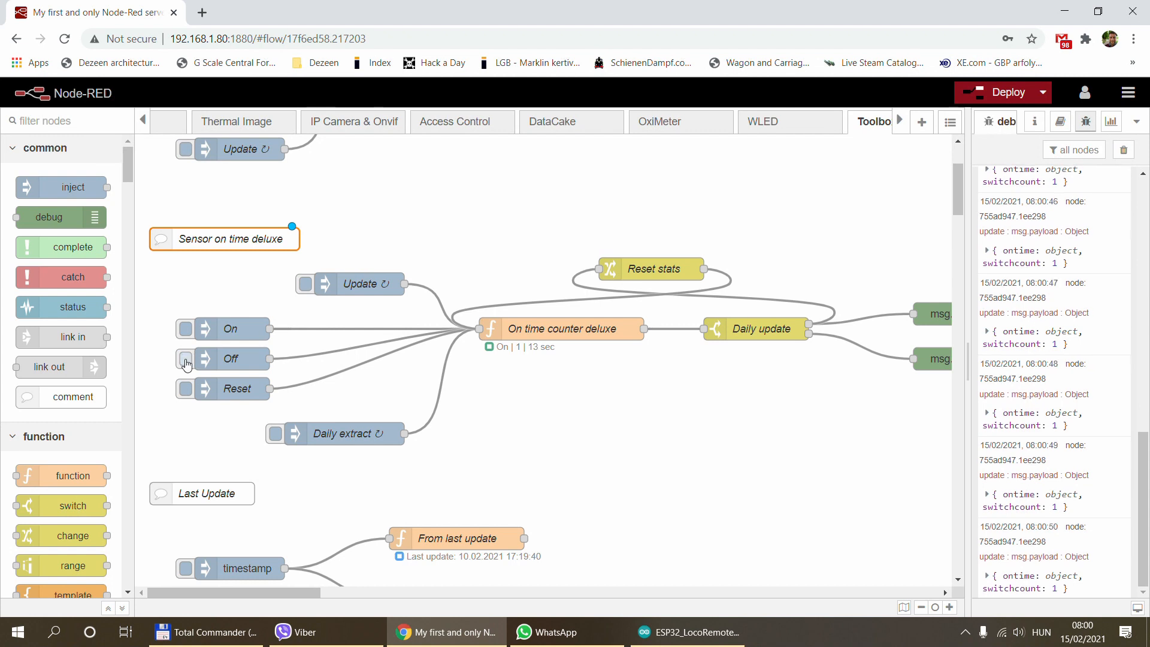
# - Switch the deluxe counter's input off and on again for a second cycle
pyautogui.click(186, 358)
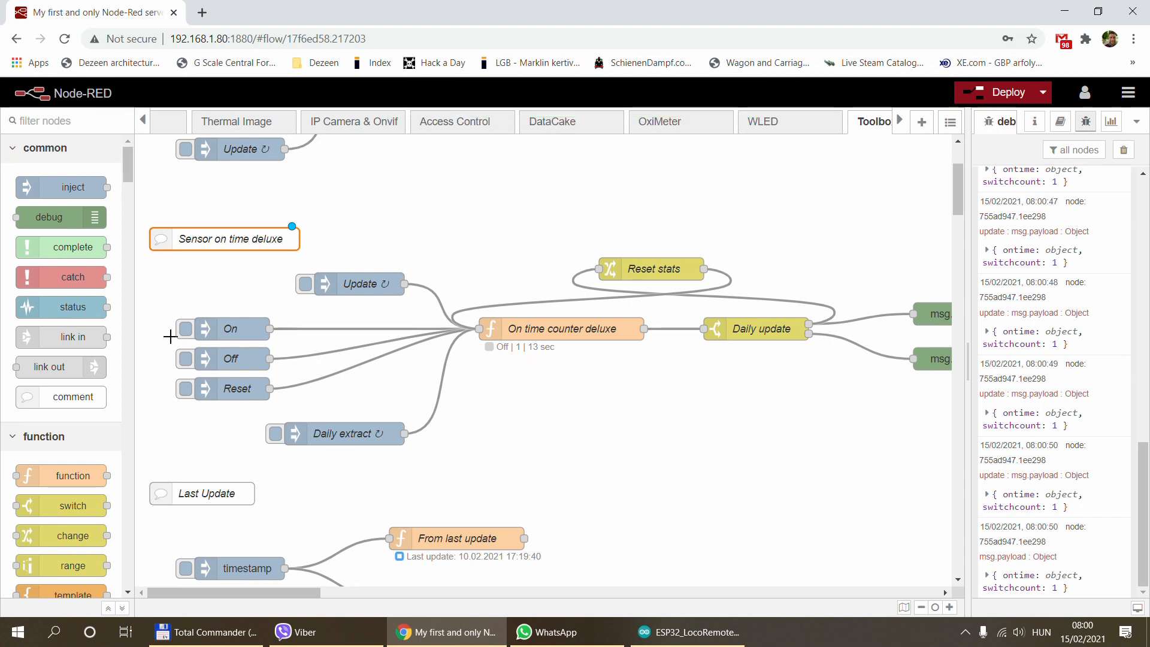
pyautogui.click(184, 329)
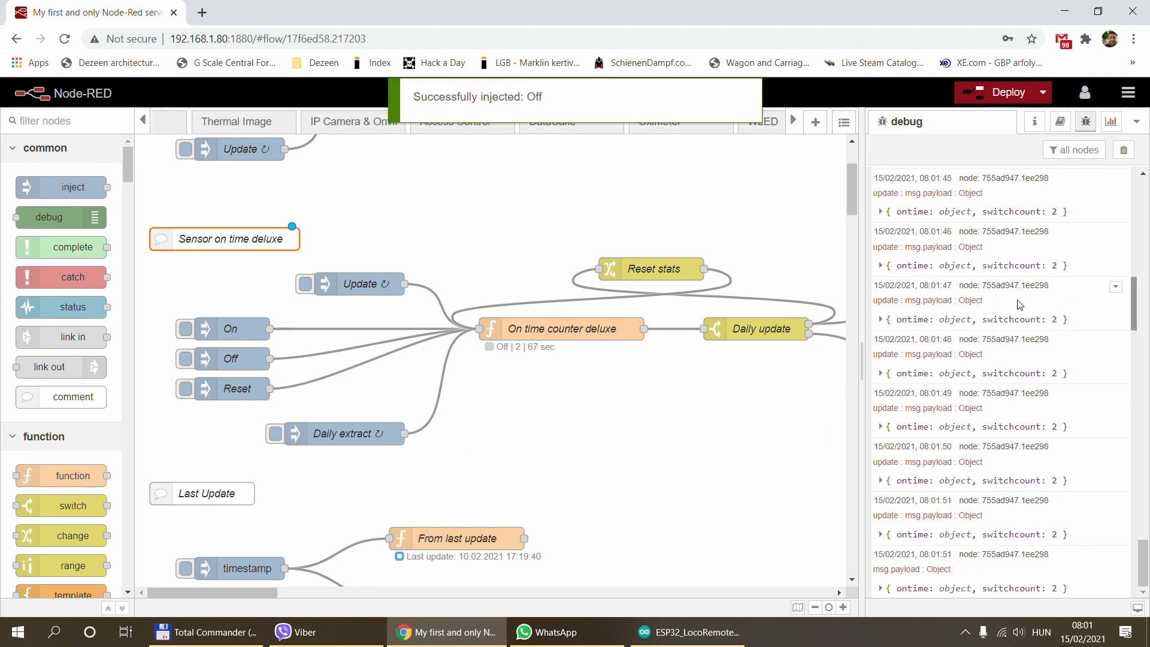
# - Expand the latest update message to reveal its detailed ontime values
pyautogui.click(882, 534)
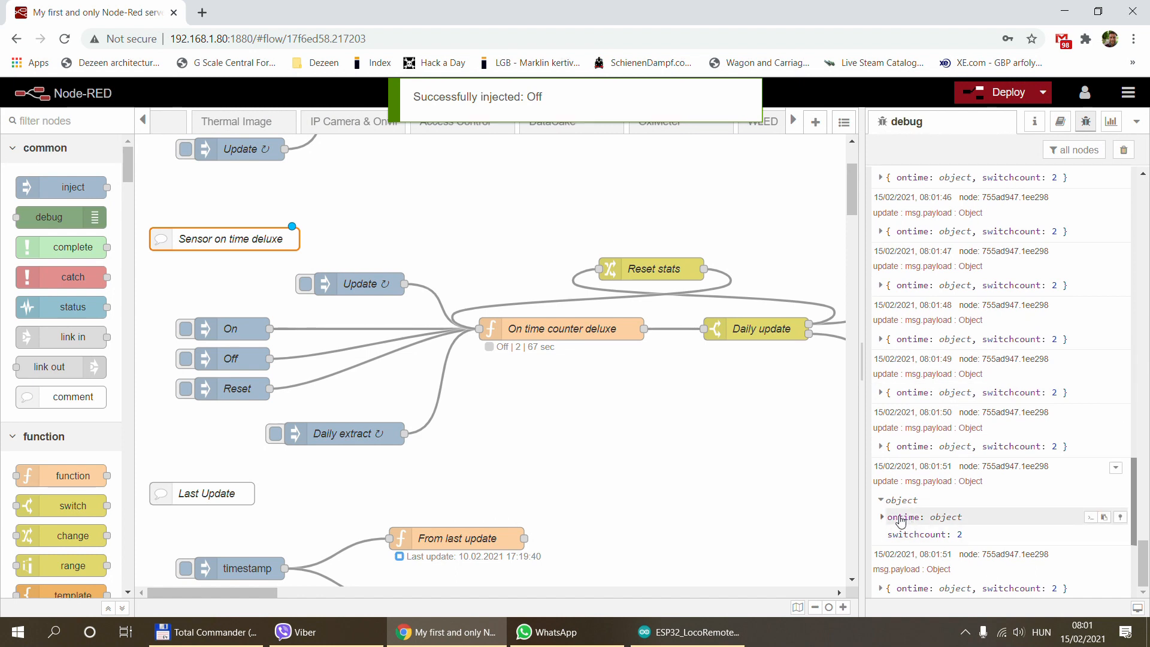
pyautogui.click(883, 516)
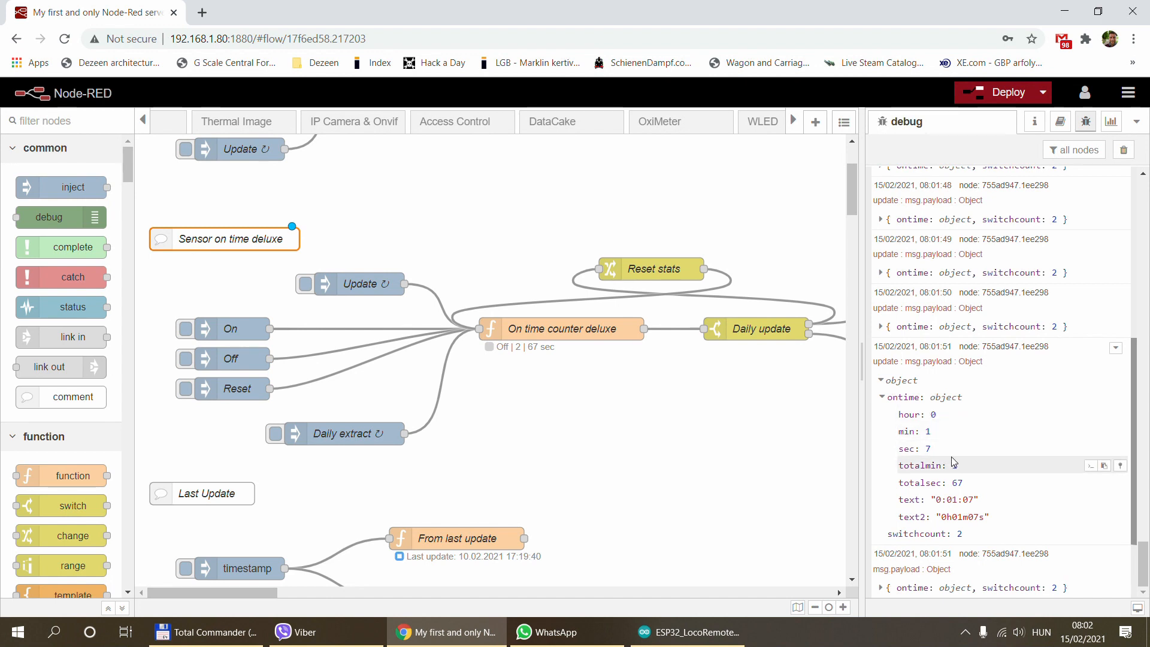
pyautogui.moveTo(988, 484)
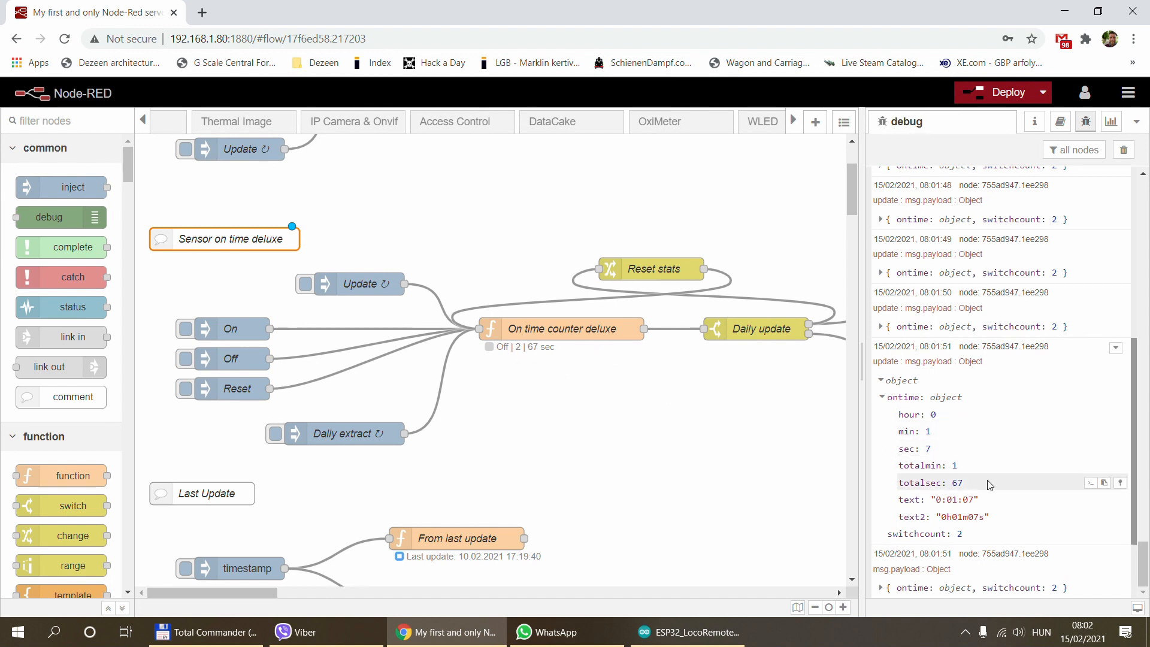
pyautogui.moveTo(961, 486)
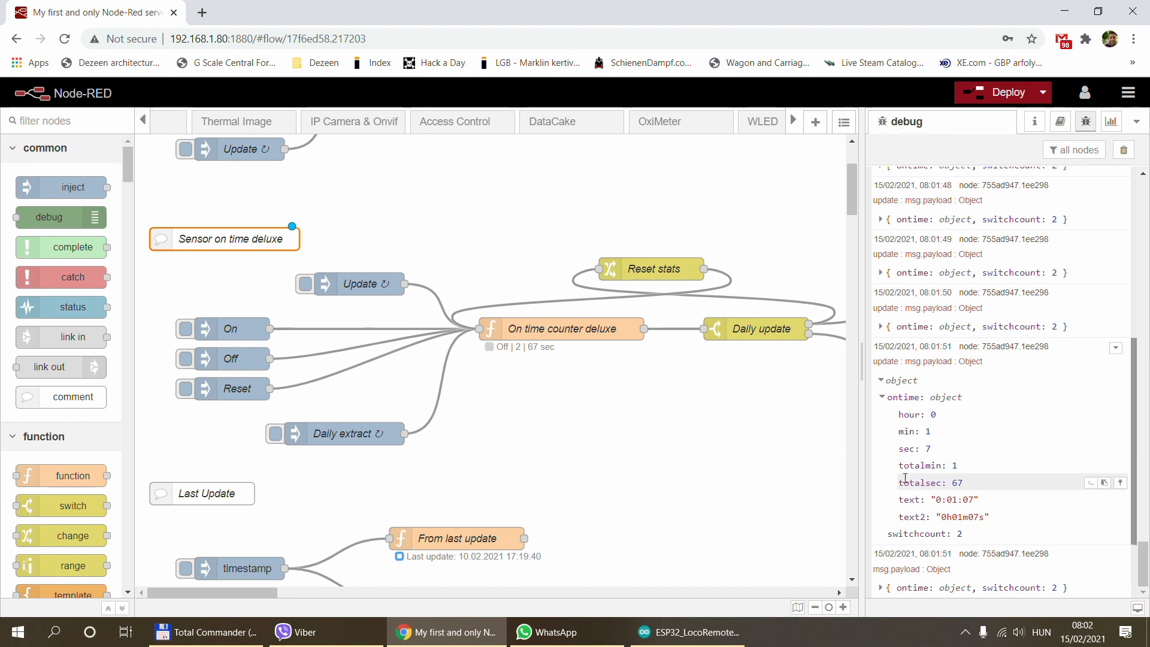
pyautogui.moveTo(968, 487)
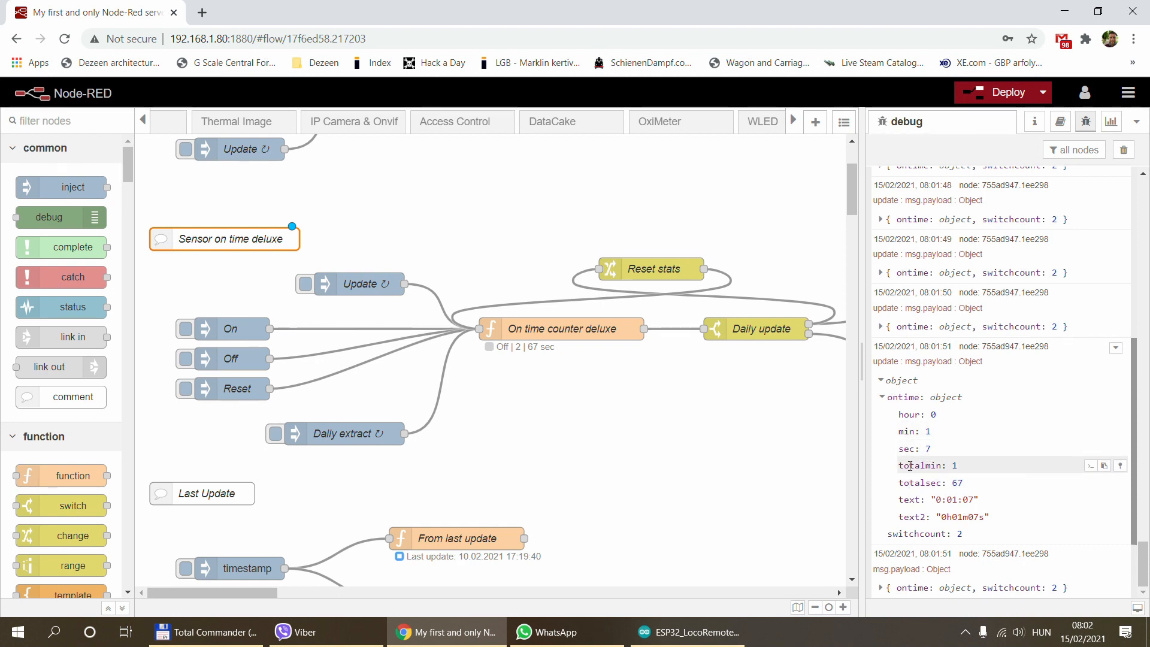
pyautogui.moveTo(967, 477)
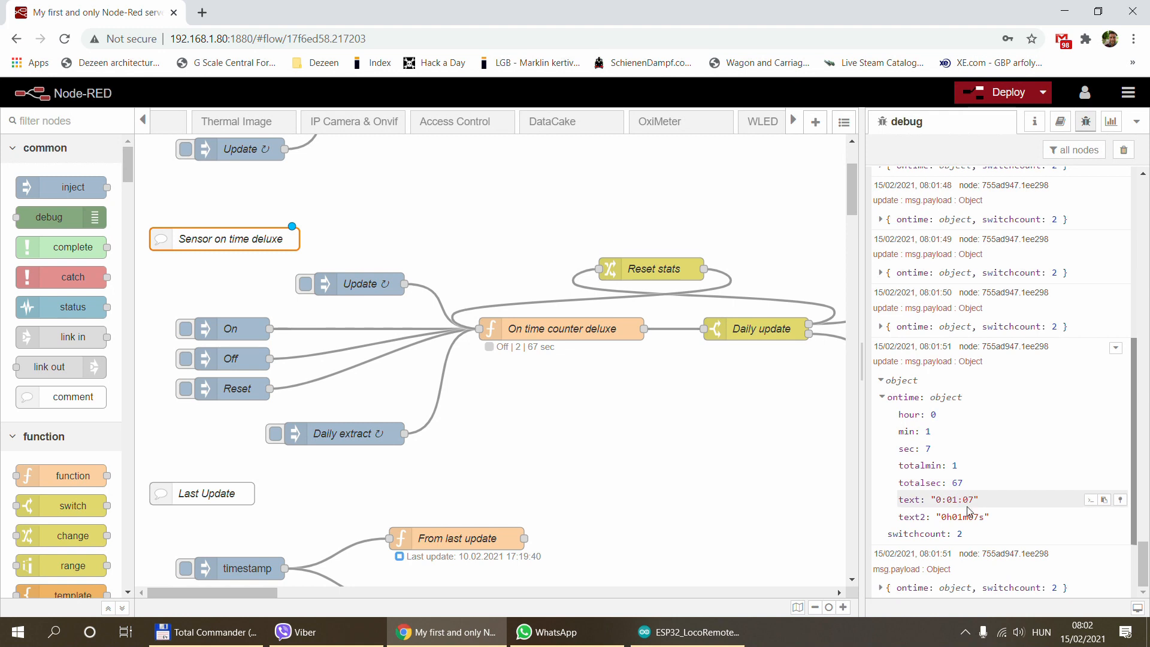
pyautogui.moveTo(979, 533)
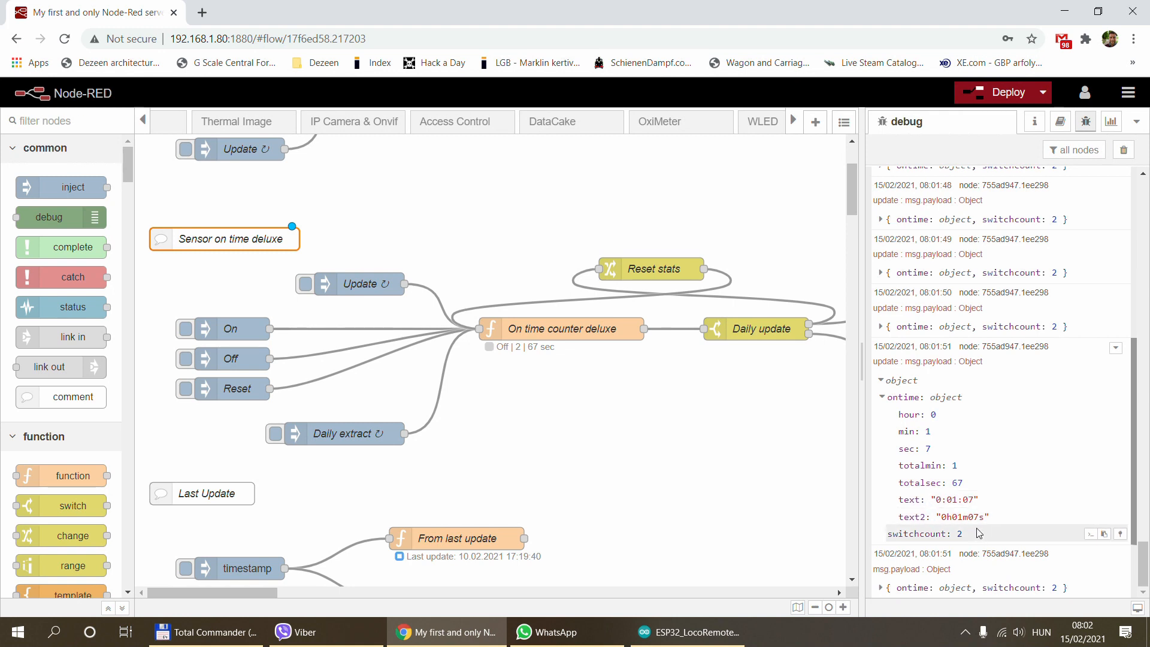
pyautogui.moveTo(1011, 525)
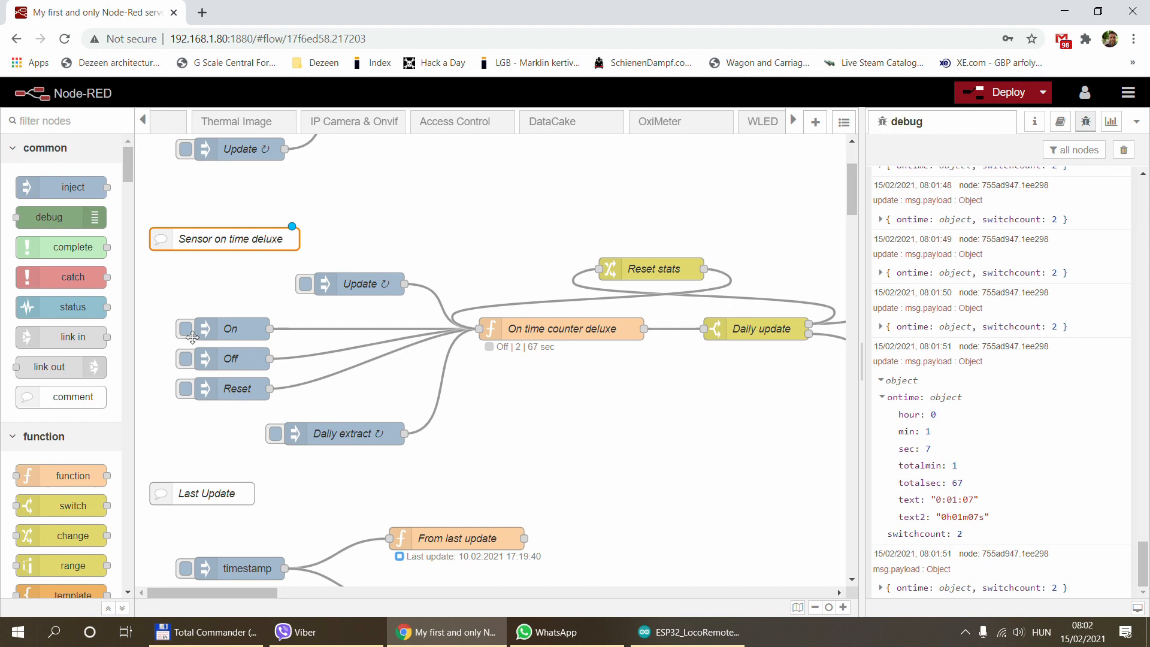
# - Run a third on/off cycle to 3 switches and 79 seconds, then clear the debug messages
pyautogui.click(184, 328)
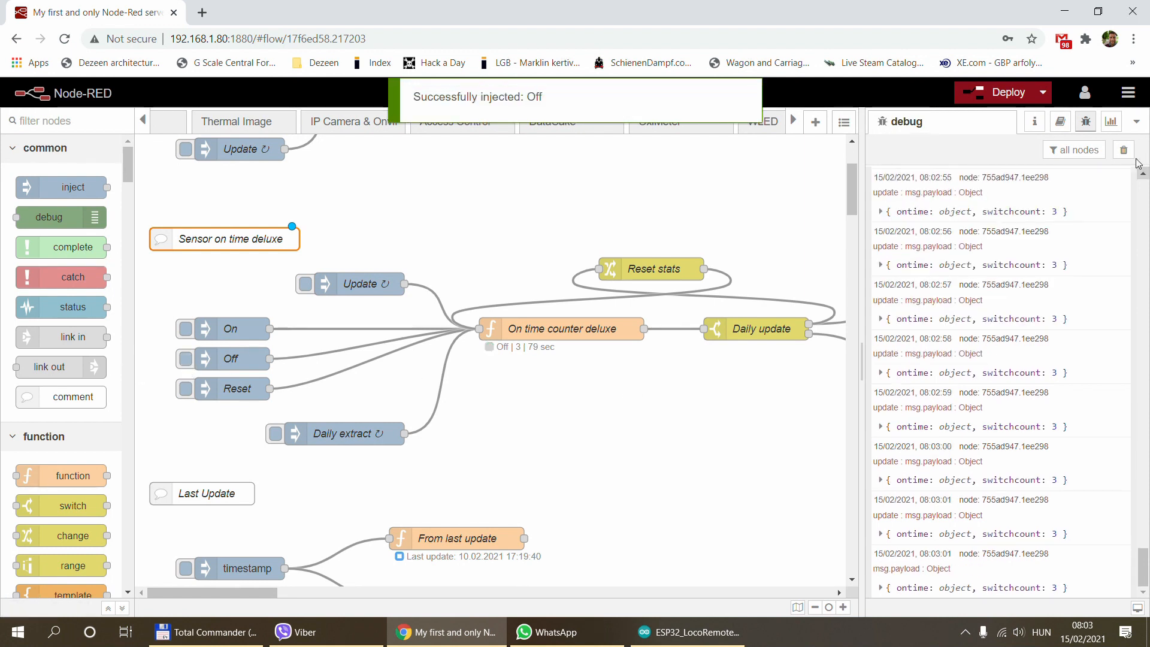
pyautogui.click(1122, 150)
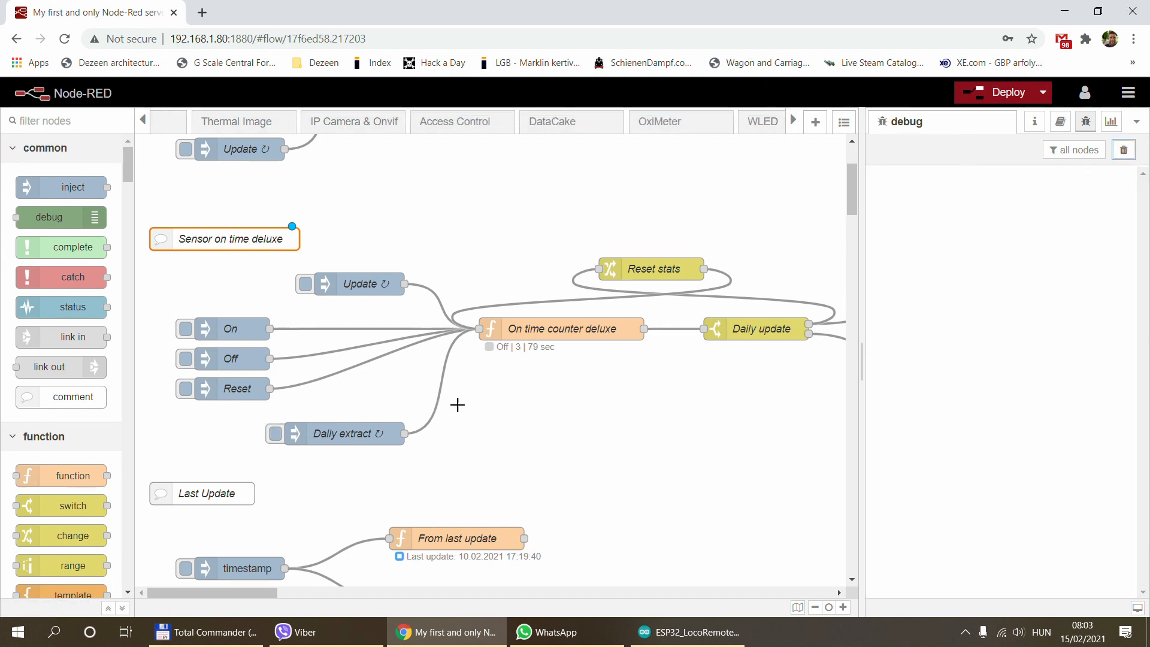
pyautogui.moveTo(325, 428)
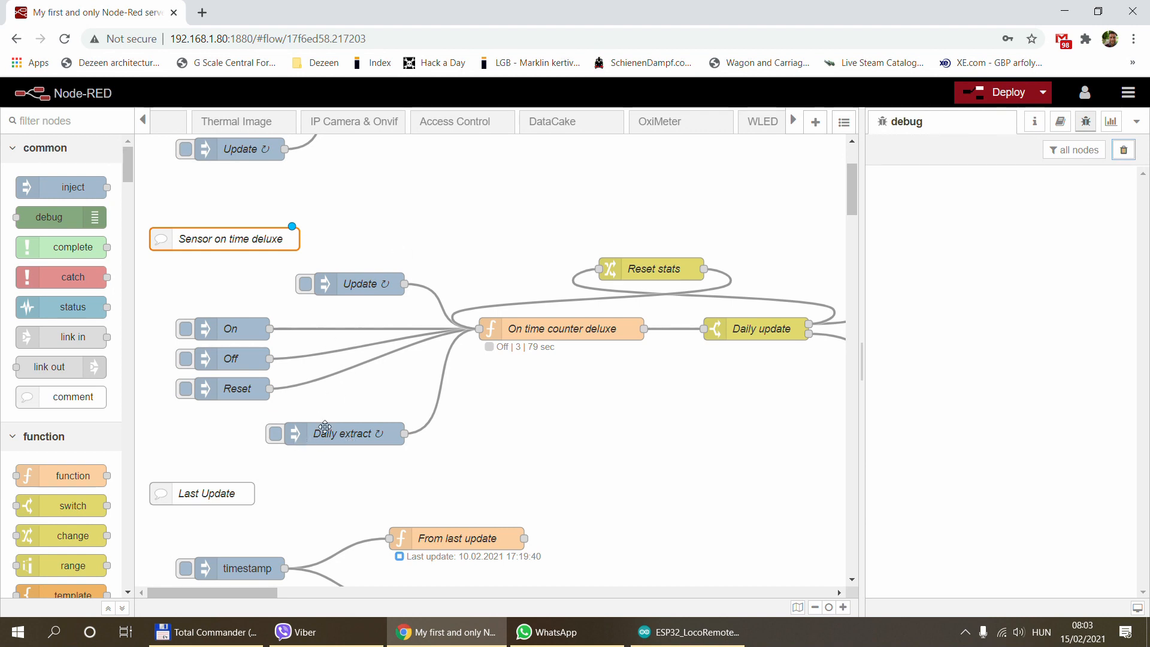
# - Review the Daily extract inject settings: timestamp payload, info topic, daily at 00:00
pyautogui.doubleClick(342, 433)
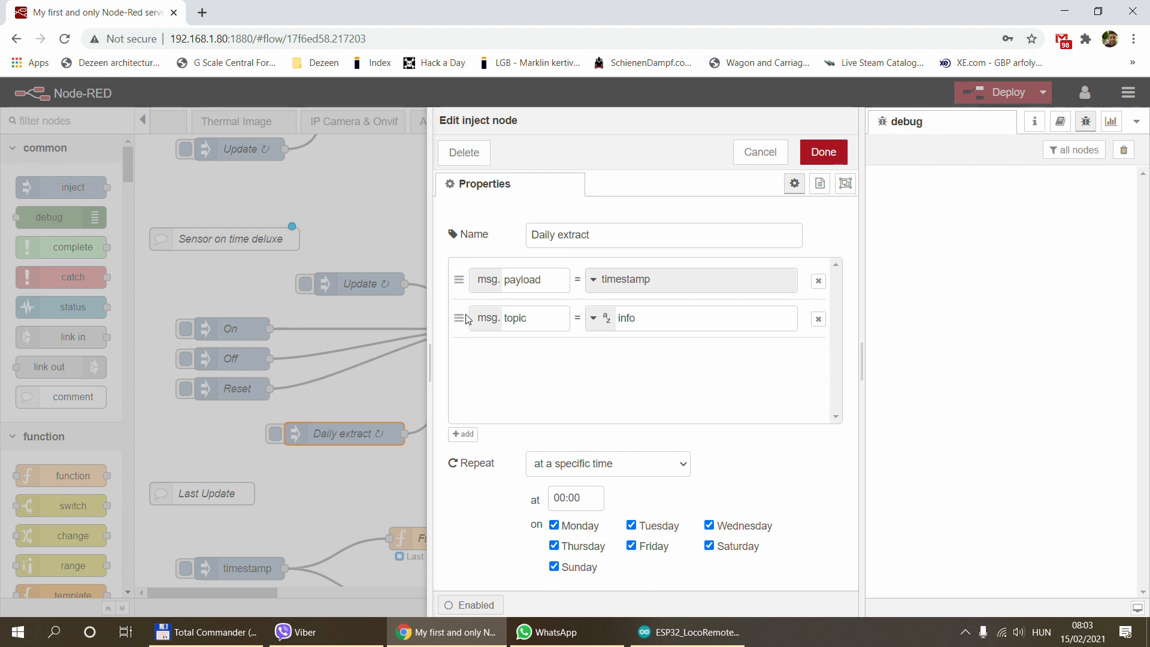
pyautogui.click(650, 318)
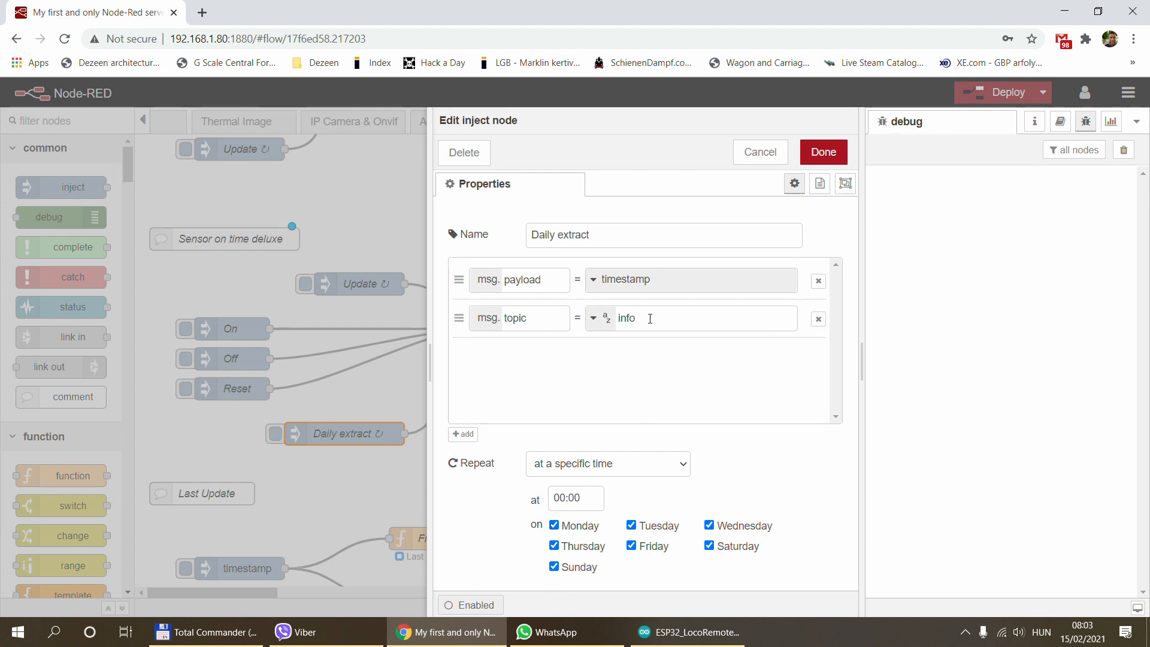
pyautogui.click(759, 152)
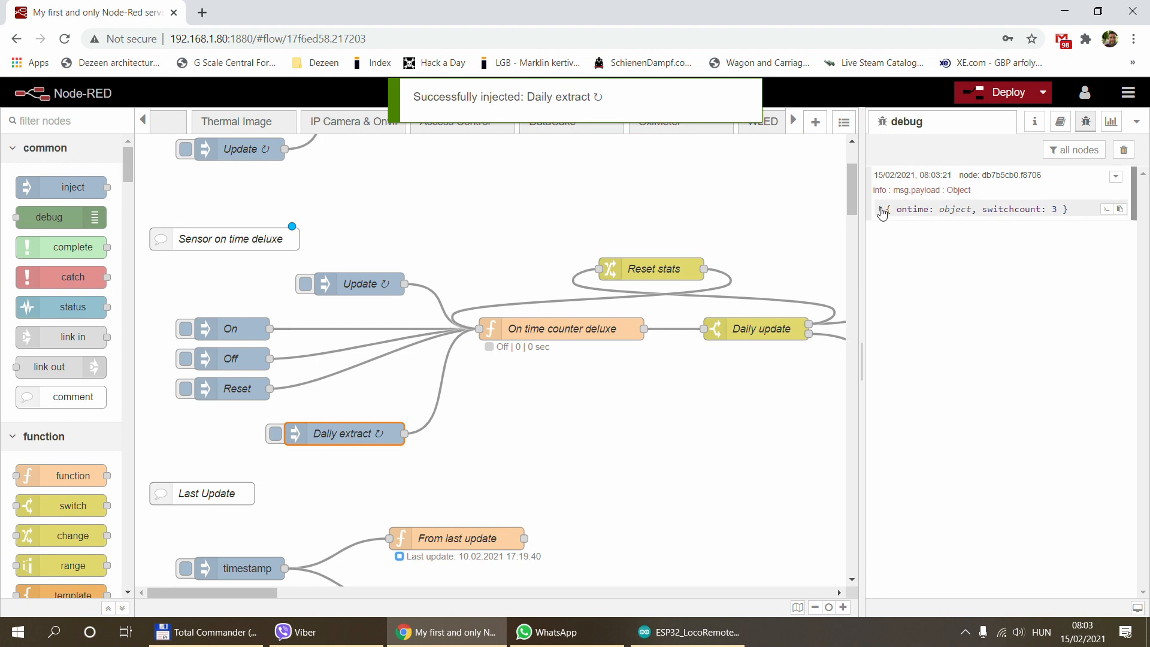
# - Expand the Daily extract message showing ontime 0:01:19, totalsec 79, switchcount 3
pyautogui.click(883, 208)
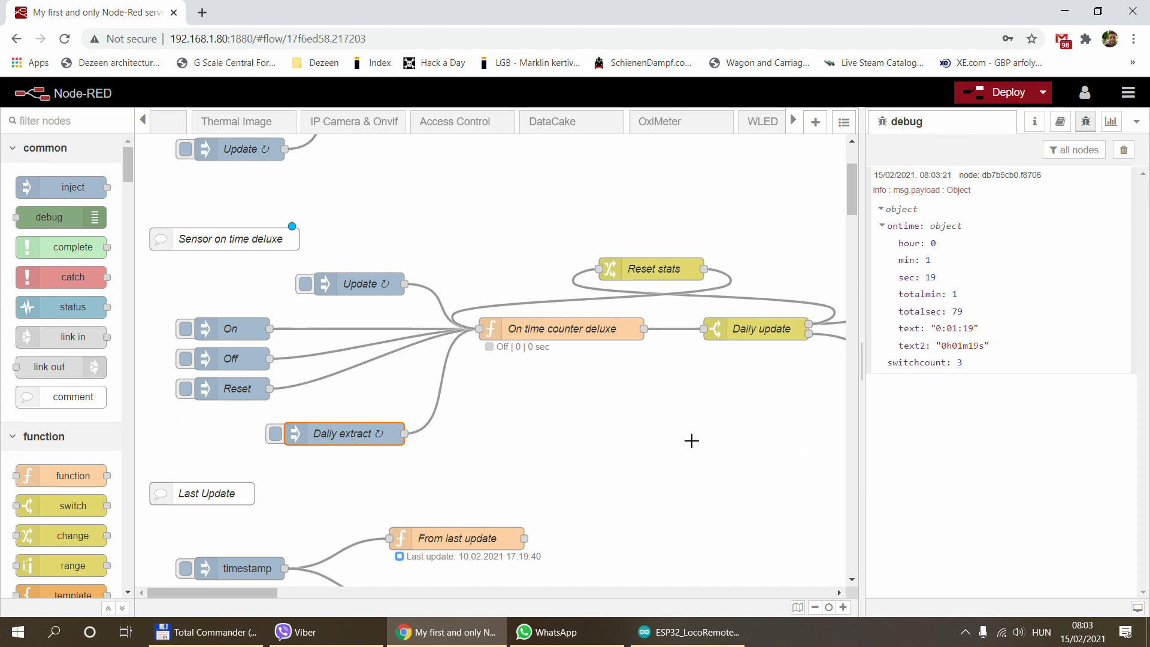
pyautogui.moveTo(383, 577)
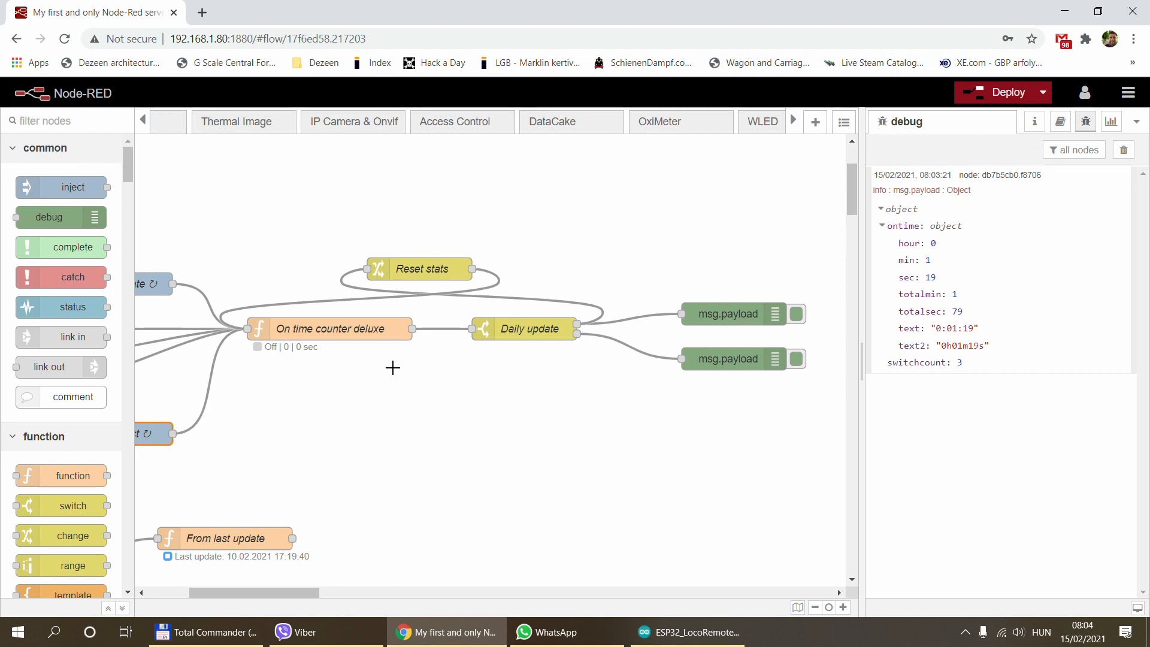
pyautogui.moveTo(891, 316)
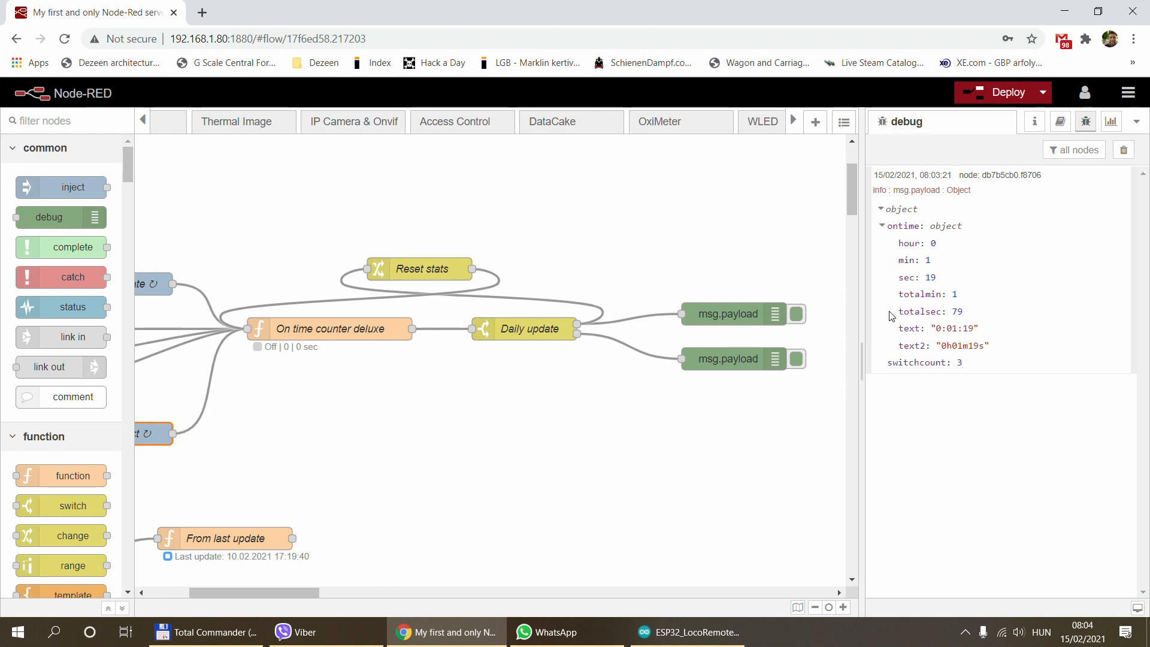
pyautogui.click(729, 313)
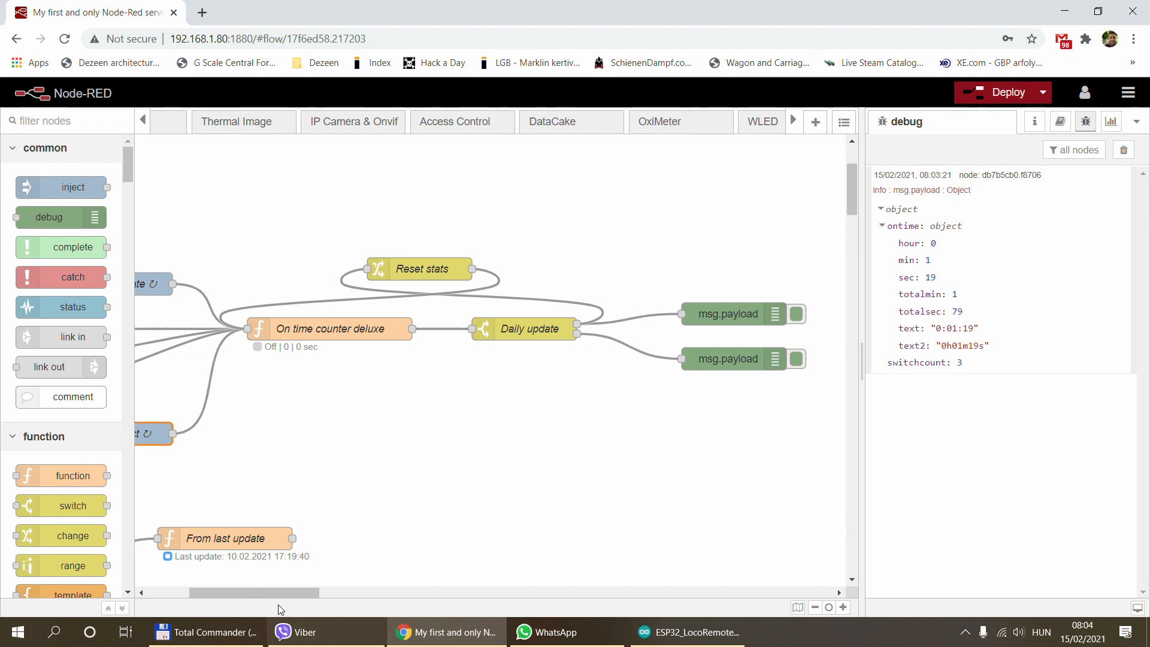
# - Reopen the Daily extract settings and cancel without changes
pyautogui.doubleClick(345, 432)
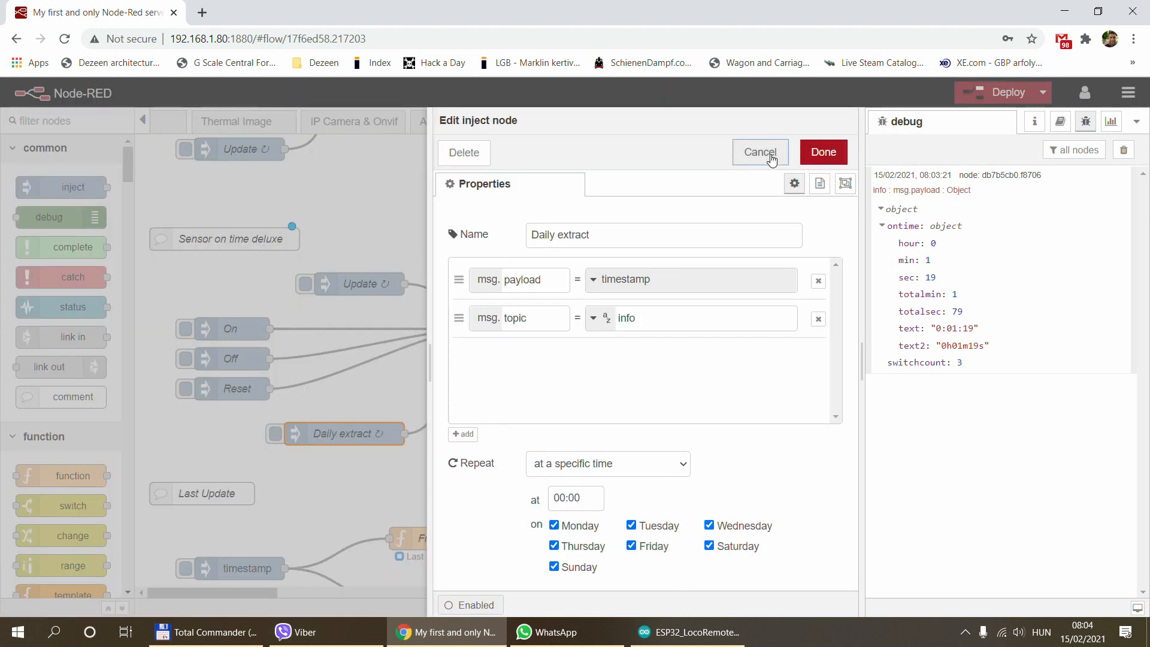
pyautogui.click(760, 152)
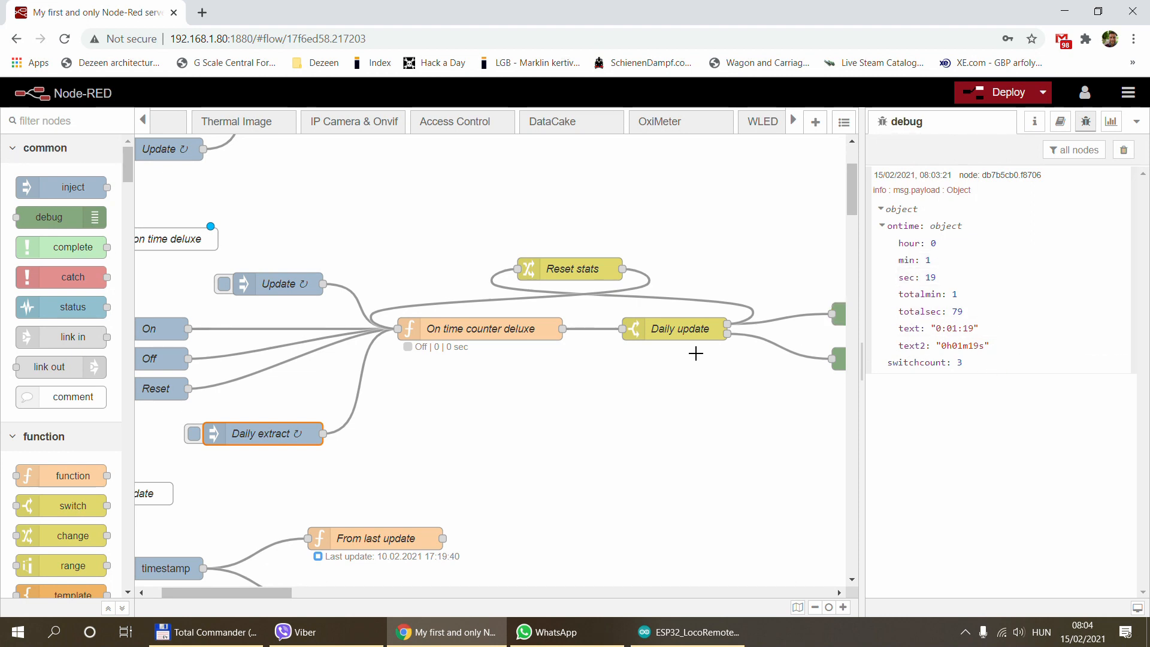
pyautogui.moveTo(461, 302)
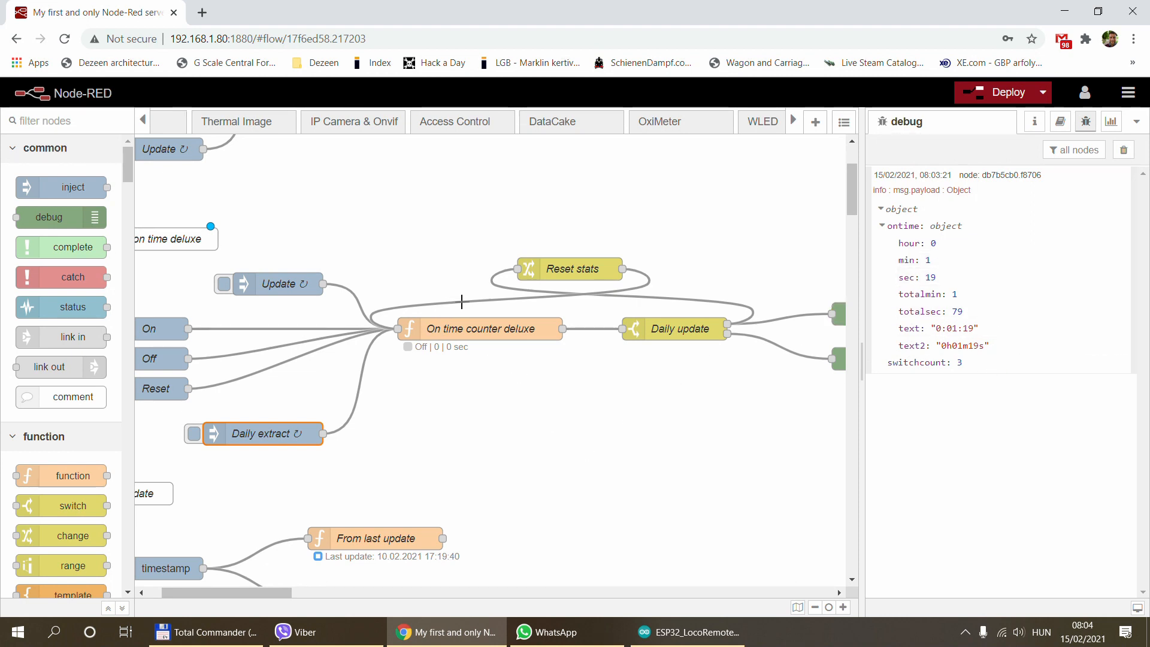
pyautogui.moveTo(963, 388)
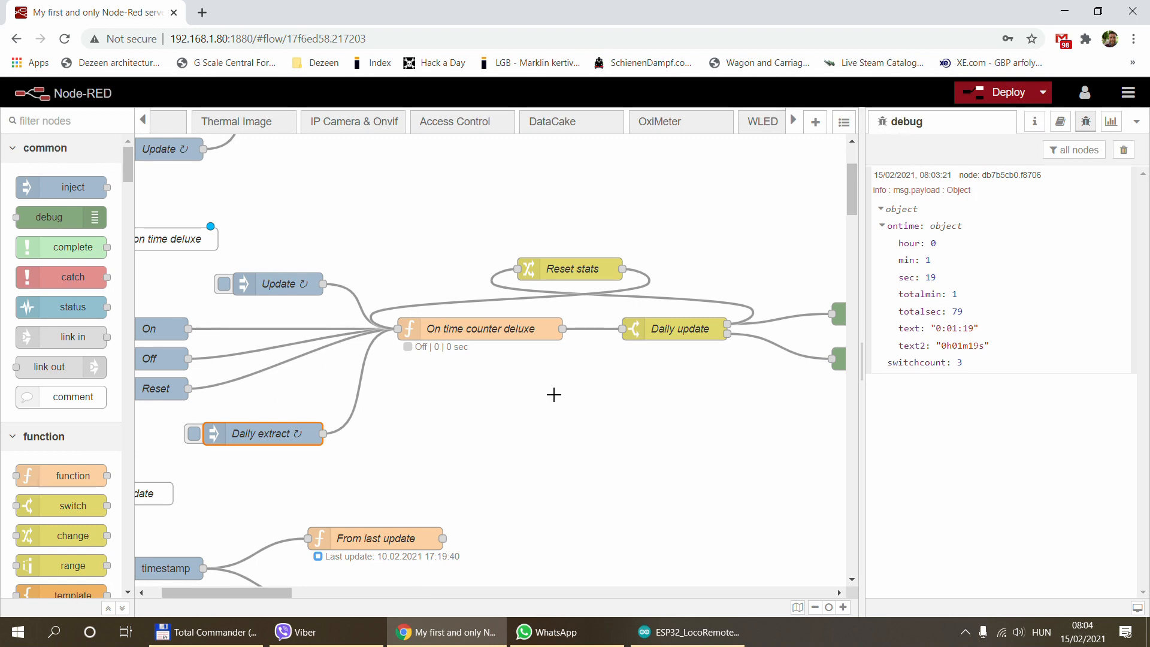
pyautogui.moveTo(544, 402)
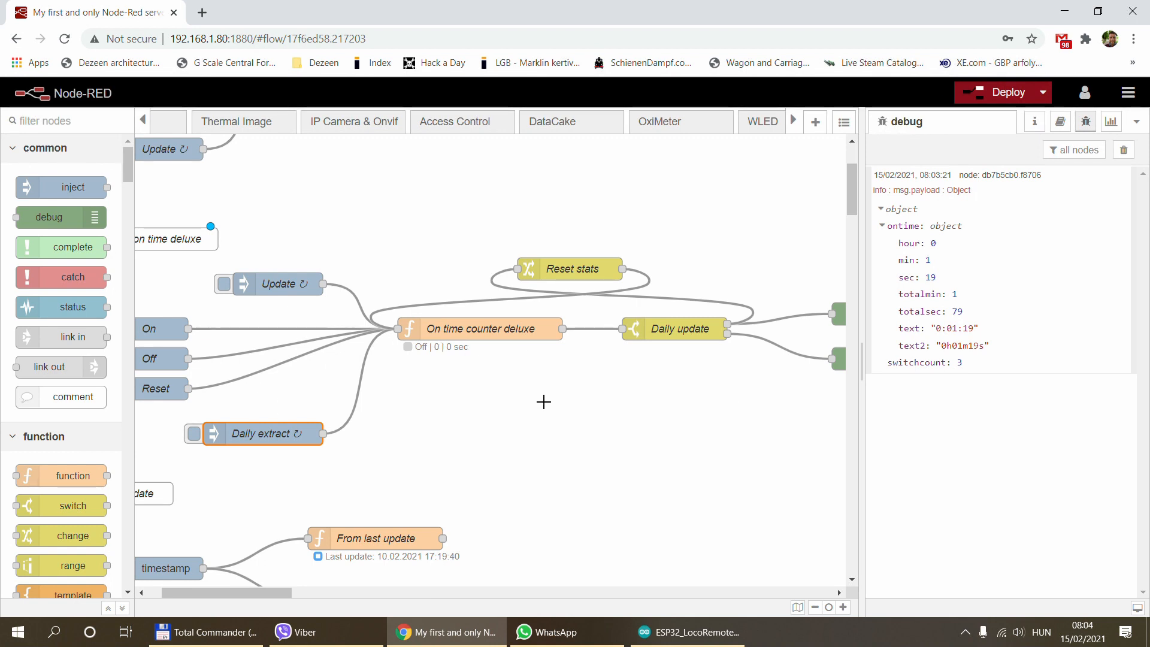
pyautogui.moveTo(331, 612)
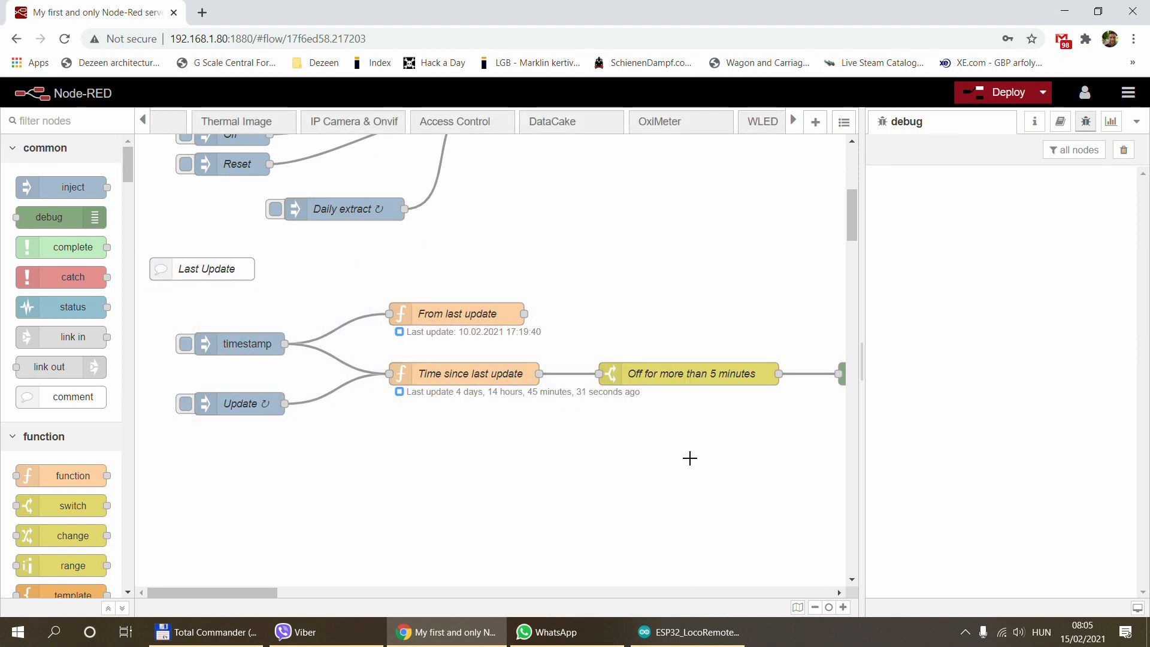
pyautogui.moveTo(293, 283)
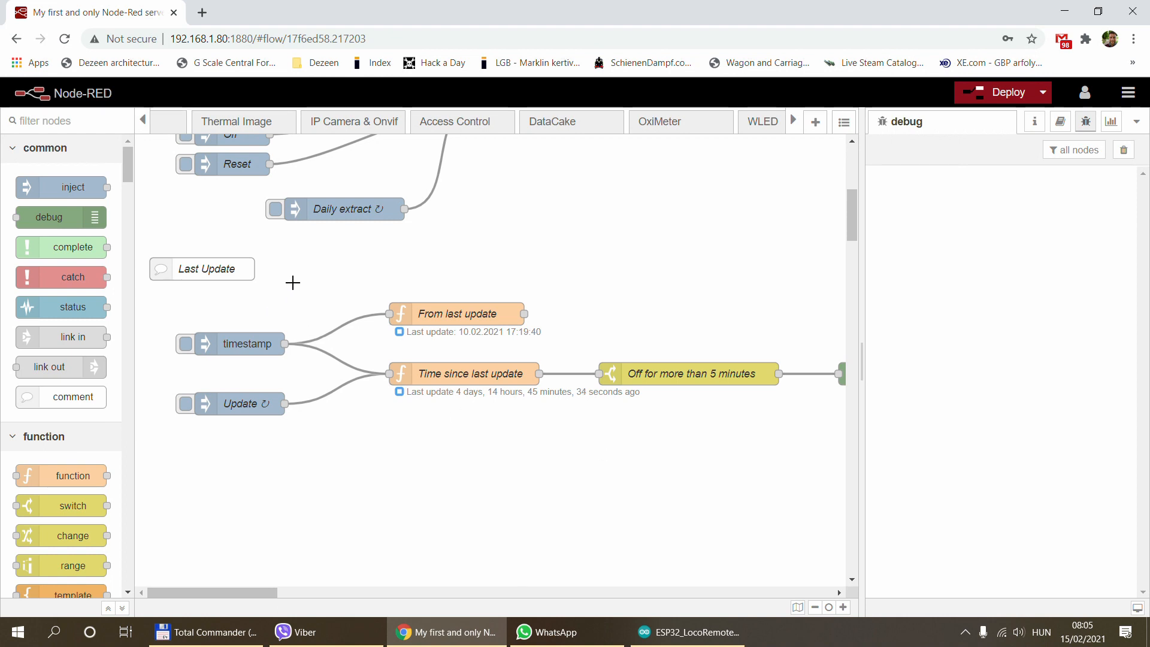
pyautogui.moveTo(629, 440)
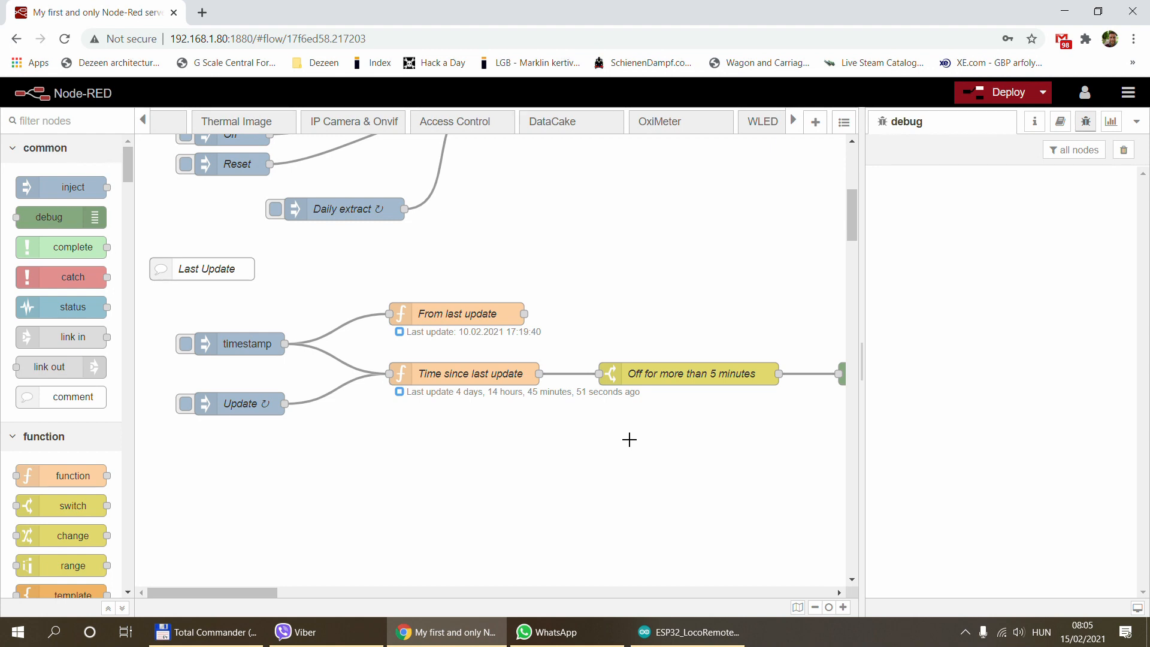
pyautogui.moveTo(139, 243)
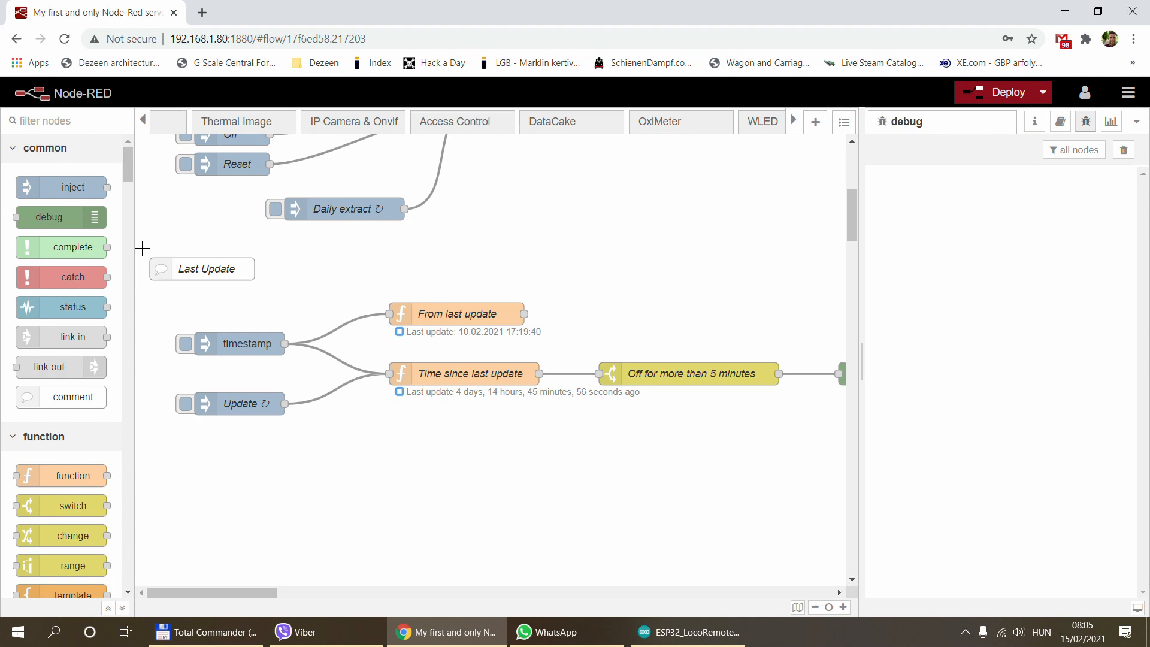
pyautogui.moveTo(221, 312)
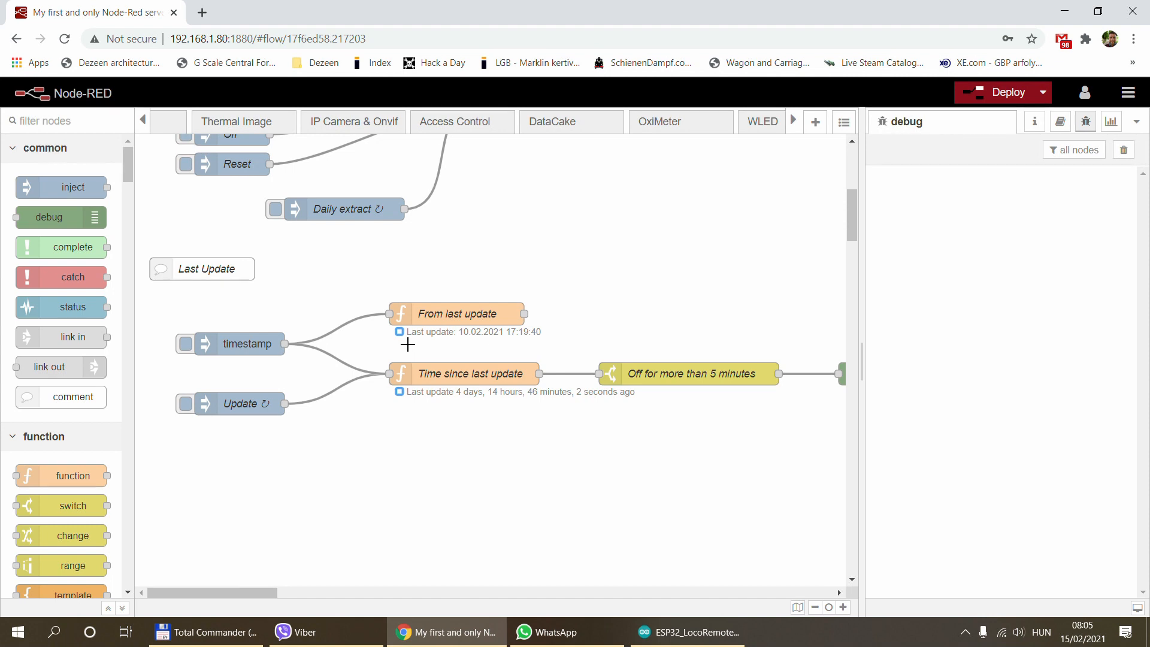
pyautogui.moveTo(217, 348)
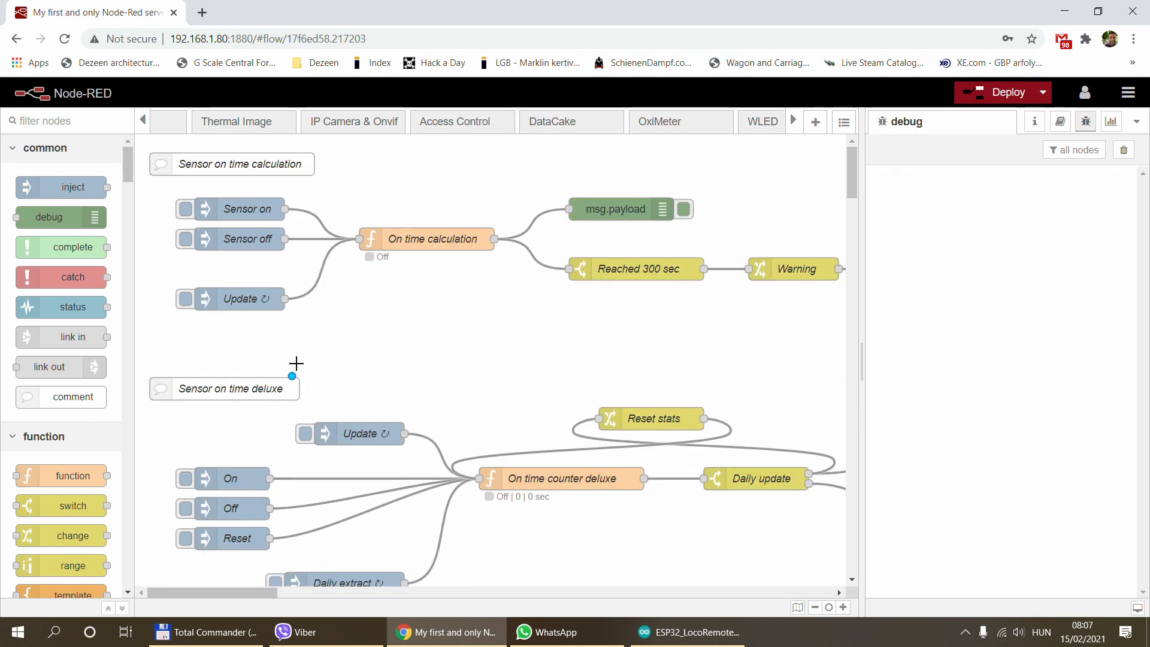
pyautogui.moveTo(293, 411)
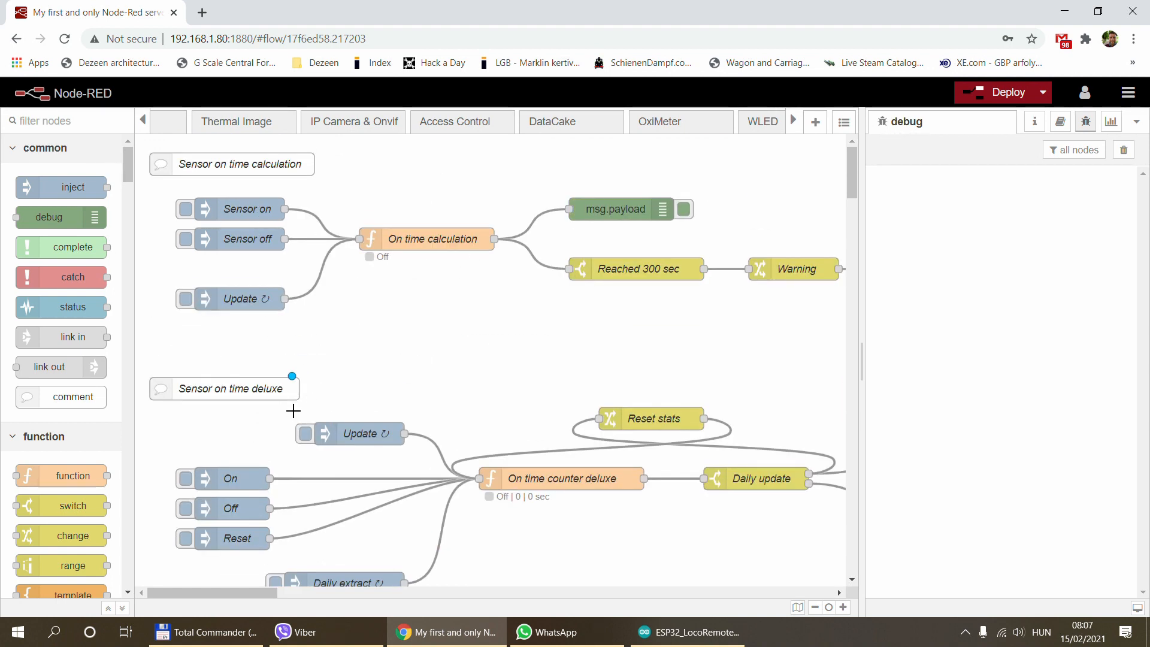
# - Send a fresh timestamp so From last update reports 15.02.2021 08:07:11
pyautogui.scroll(-3)
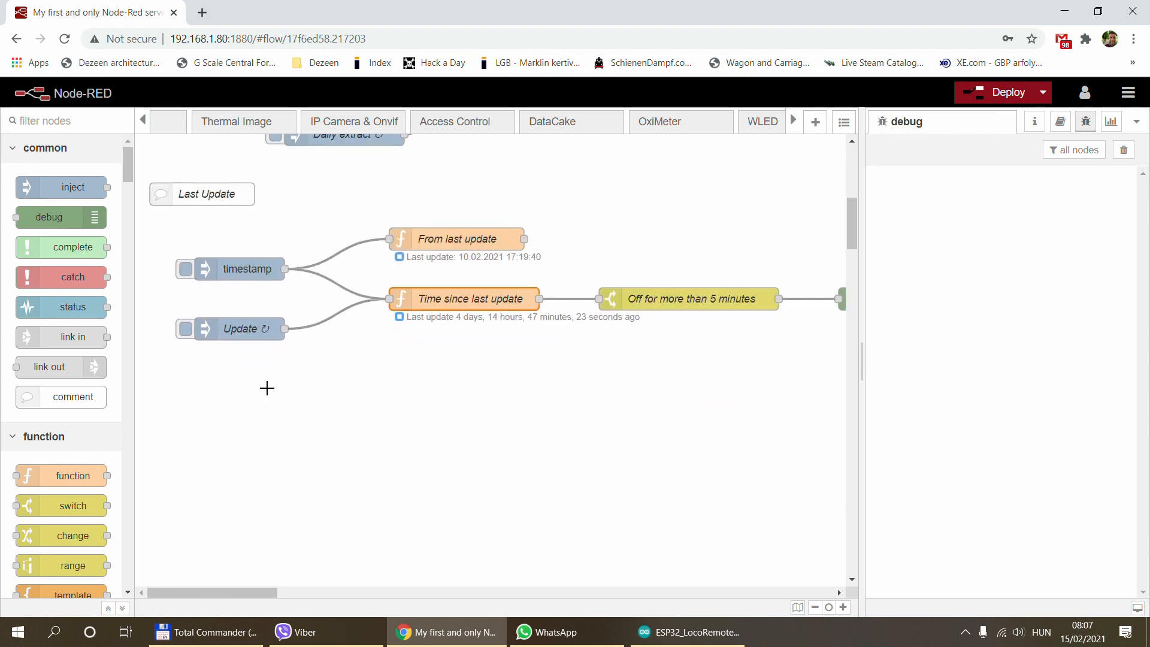
pyautogui.doubleClick(240, 329)
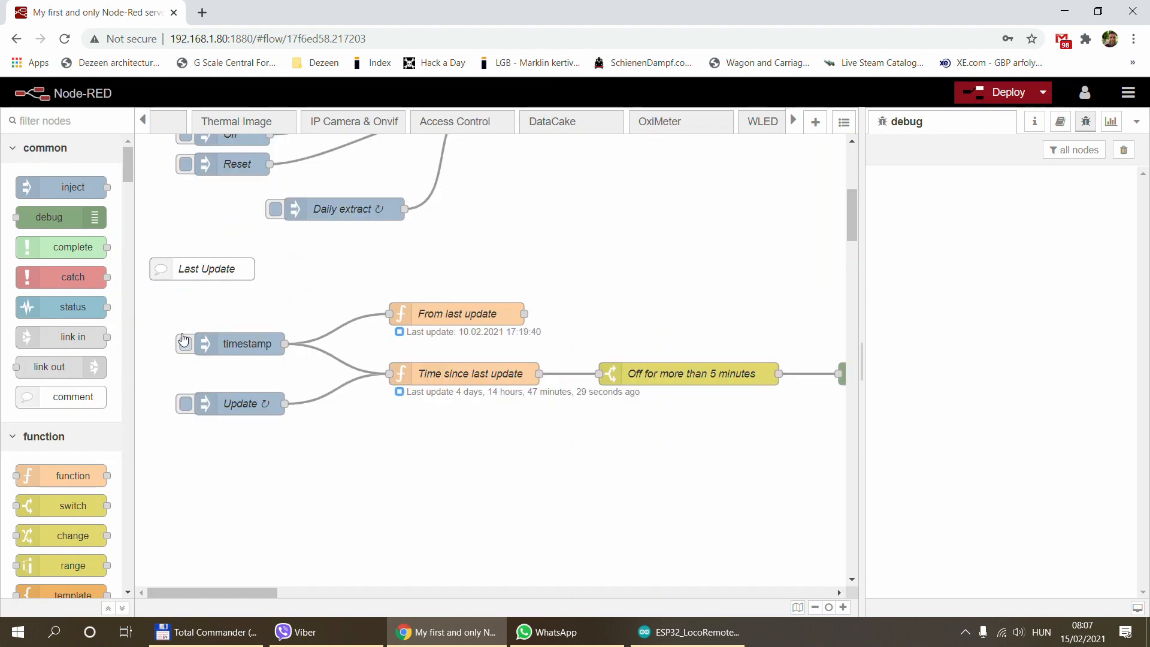
pyautogui.click(185, 344)
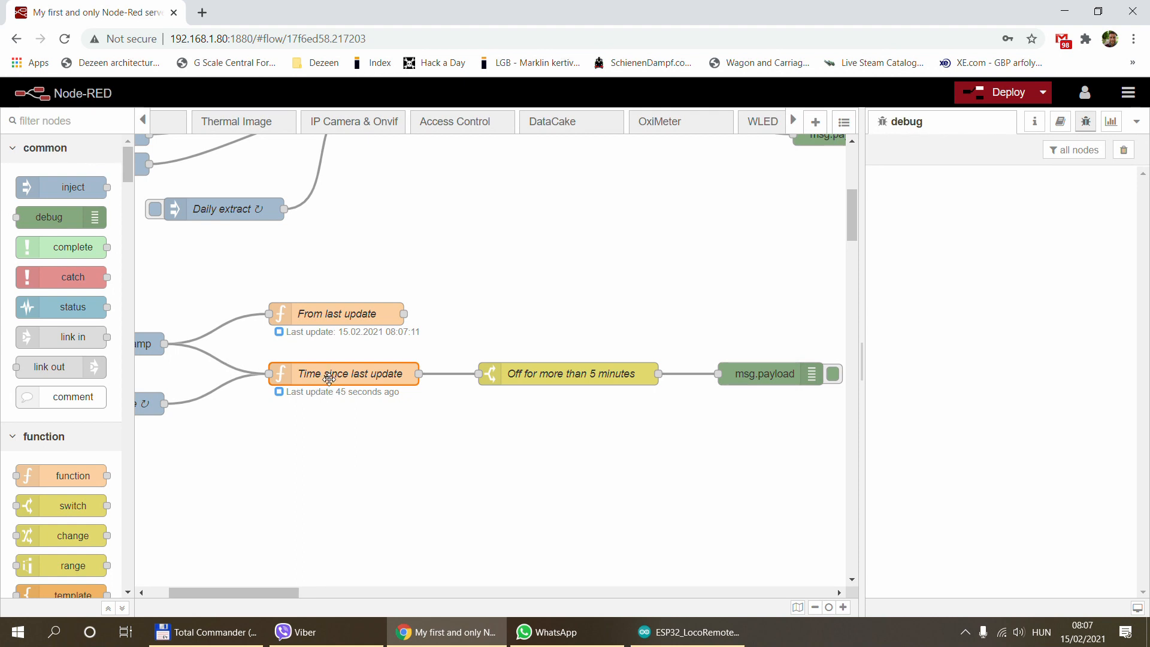
pyautogui.moveTo(334, 402)
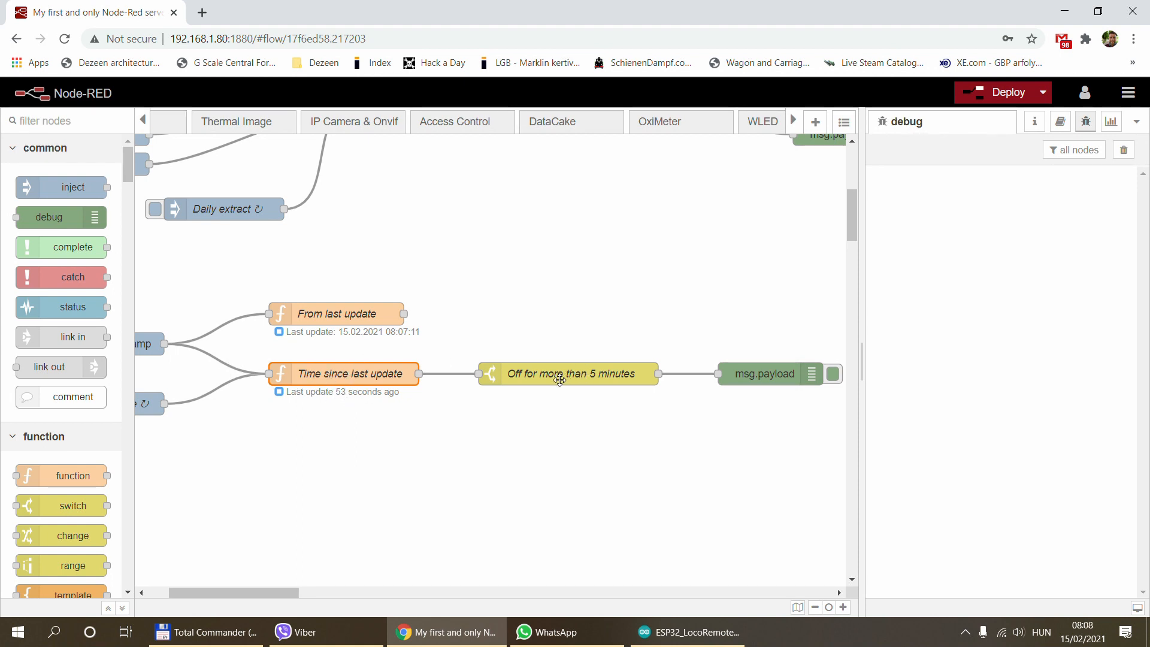
# - Review the Off for more than 5 minutes switch testing msg.sinceupdate against 300
pyautogui.doubleClick(568, 374)
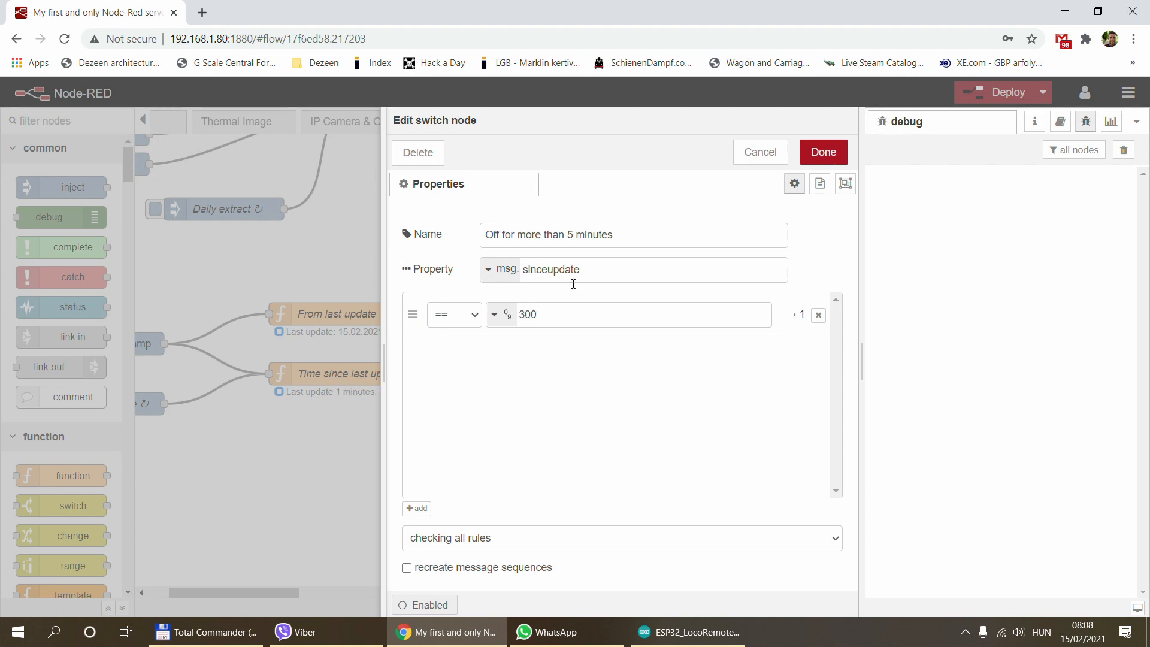
pyautogui.moveTo(750, 178)
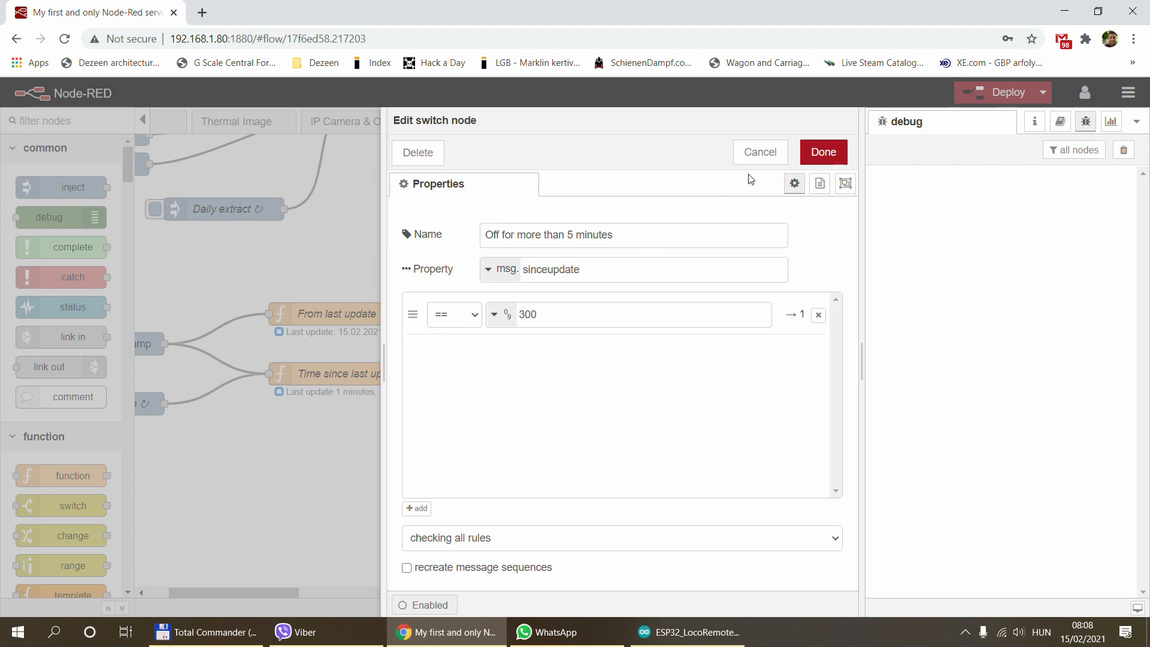
# - Cancel the 5-minute switch settings, reopen them, and cancel again unchanged
pyautogui.click(822, 152)
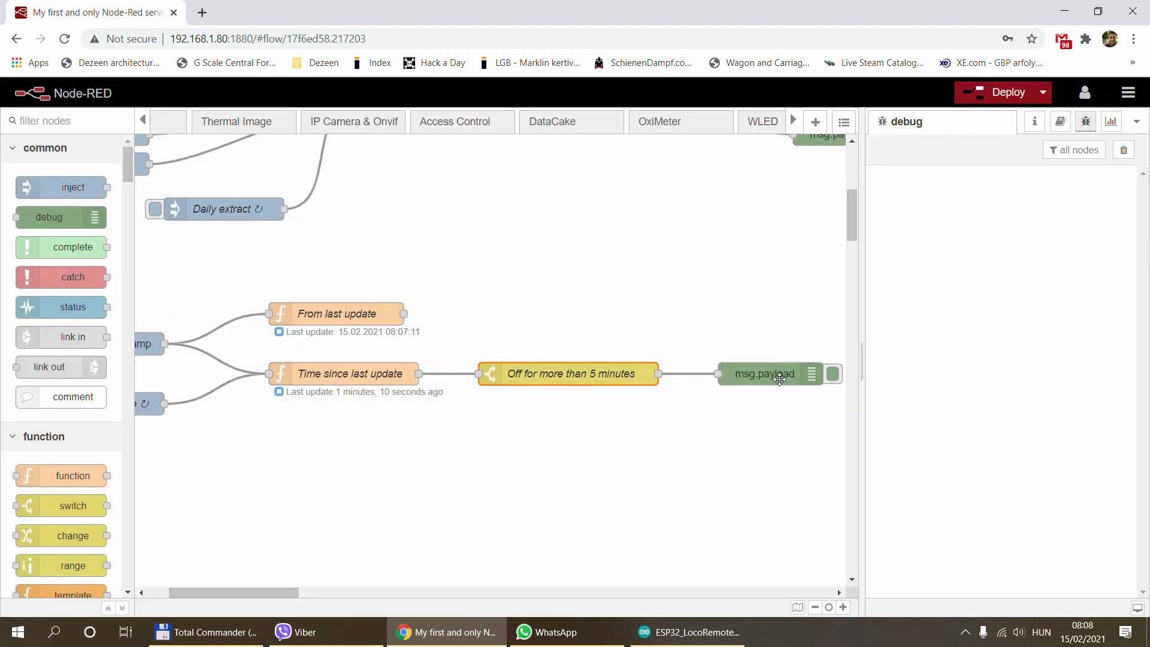
pyautogui.doubleClick(568, 374)
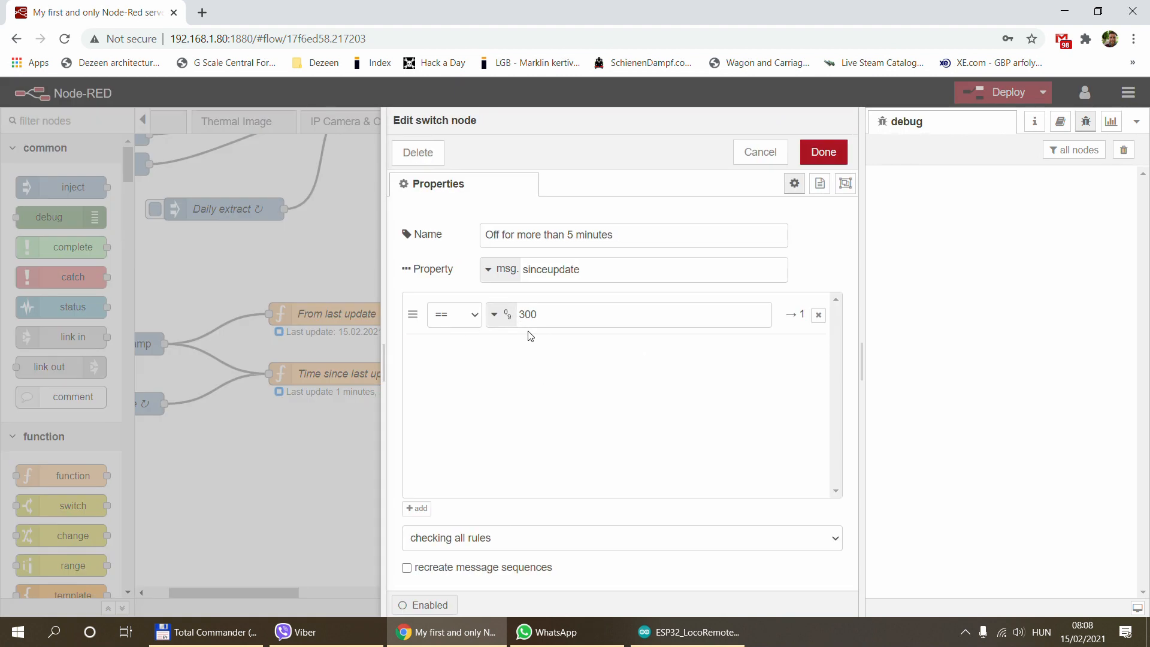
pyautogui.click(823, 152)
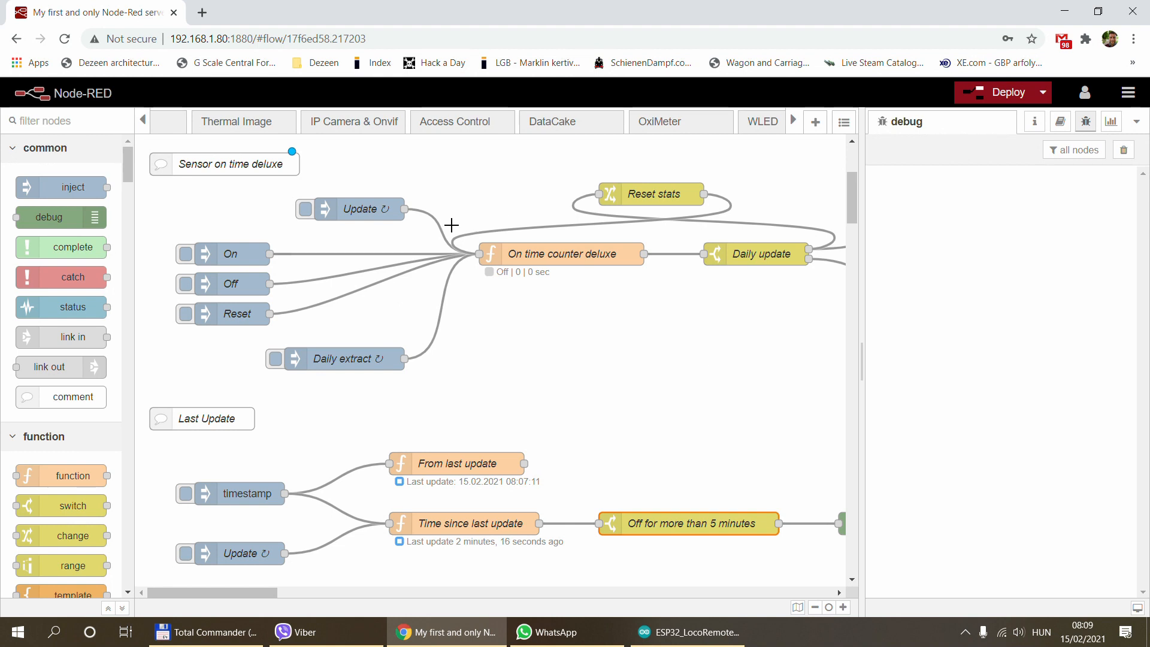
pyautogui.scroll(-3)
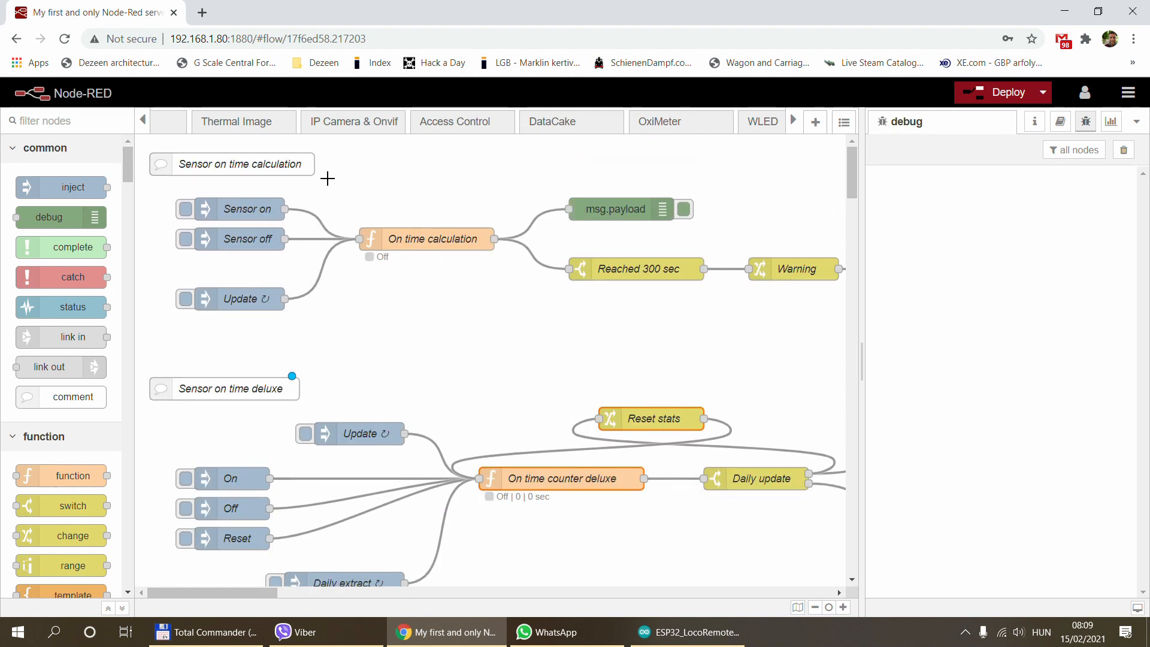
pyautogui.scroll(-3)
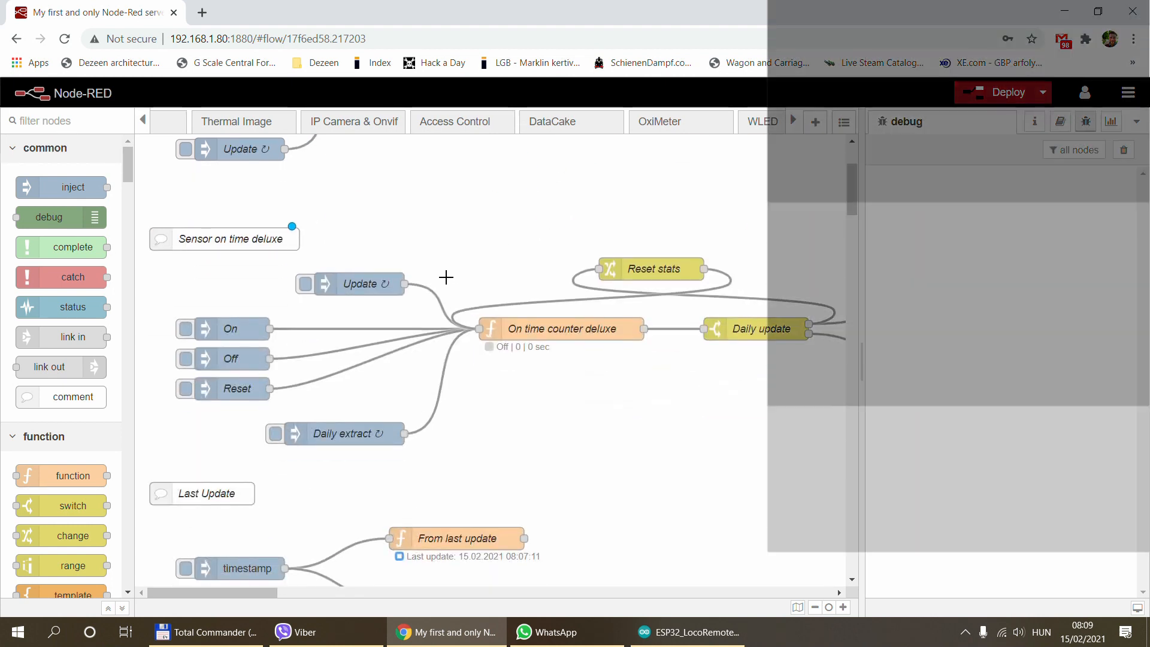